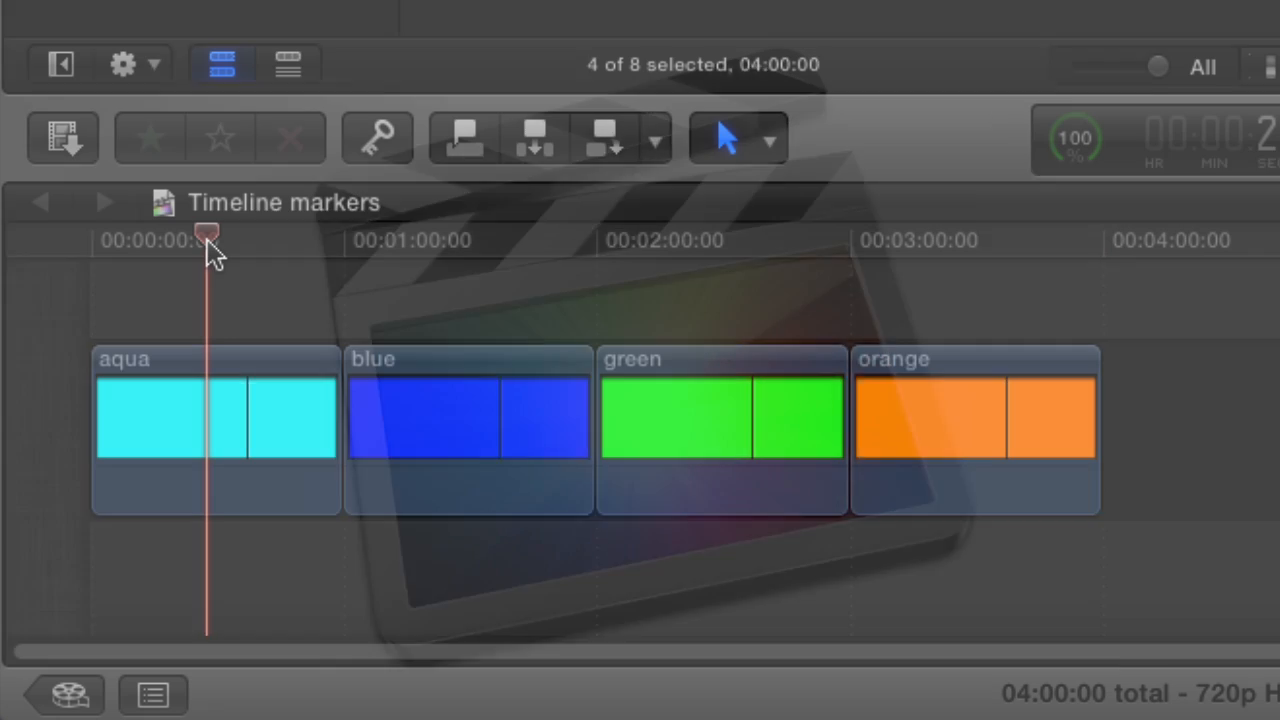
Step: Scrub through the blue and green clips, then close the demo timeline to show the Colors event
drag(207, 235, 463, 235)
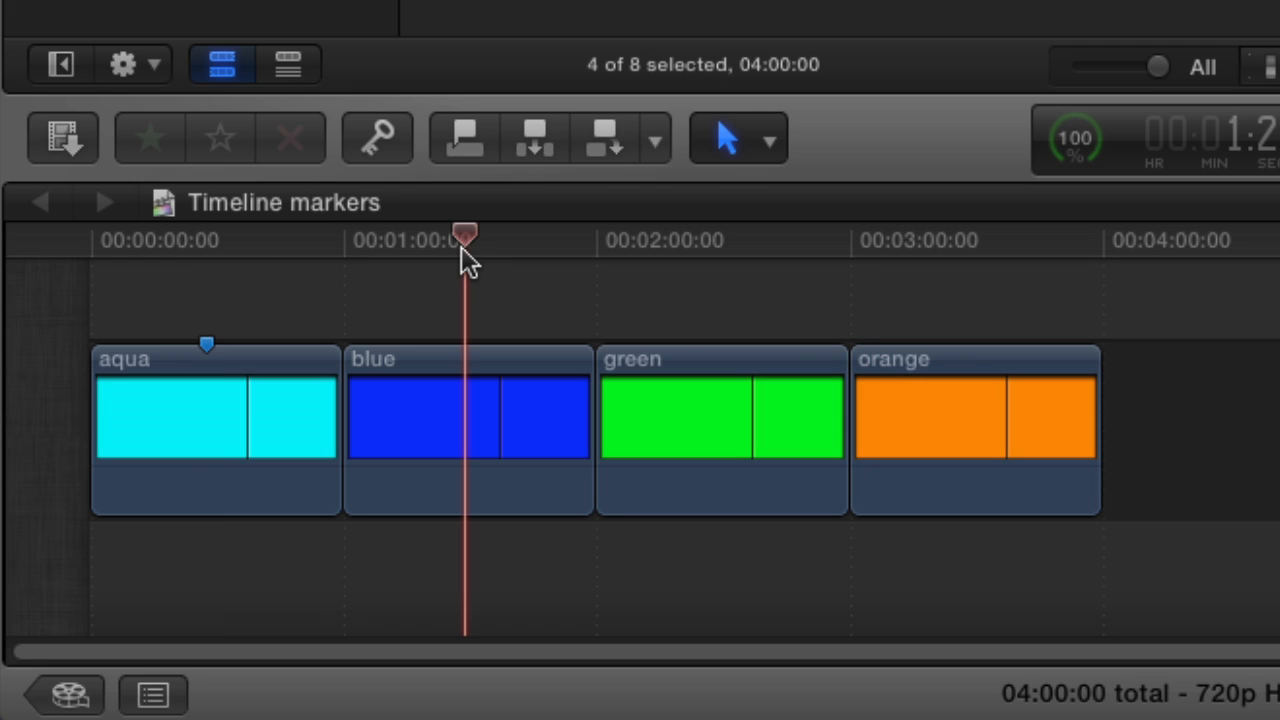
drag(465, 235, 727, 235)
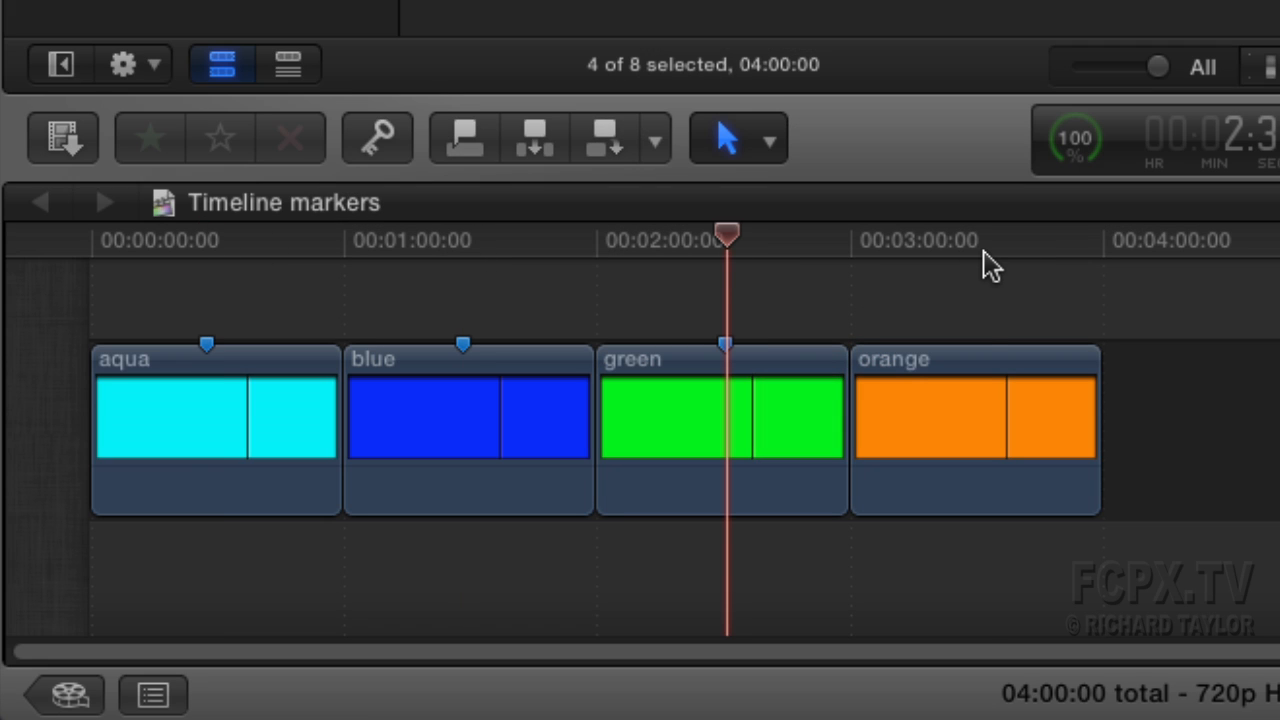
click(985, 240)
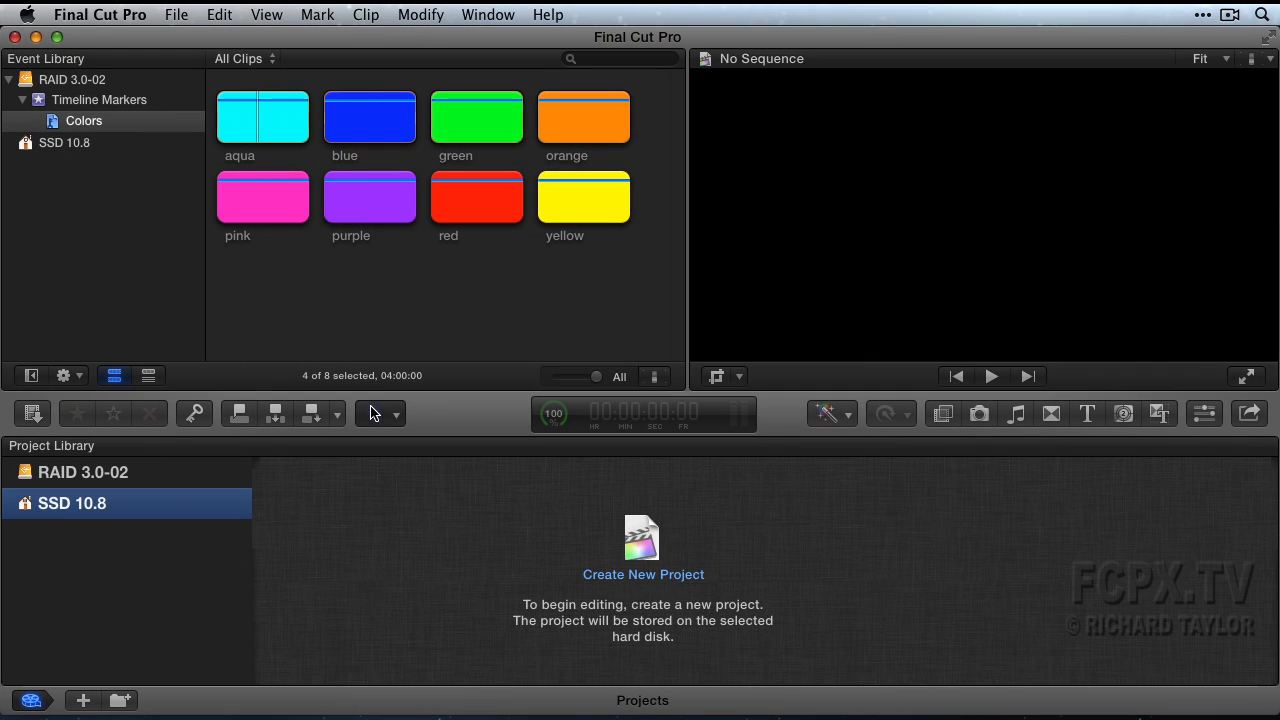
Step: Create a new project named 'Timeline markers' in the Timeline Markers event
click(643, 545)
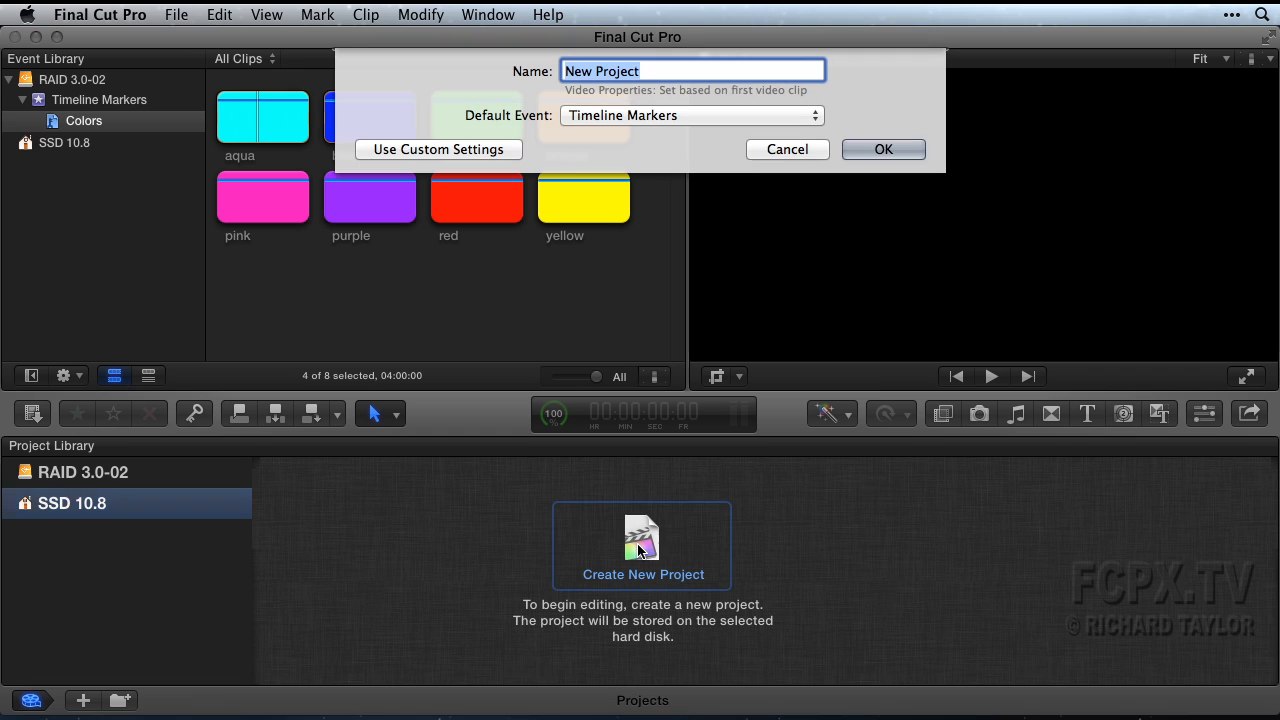
text(Timeline markers)
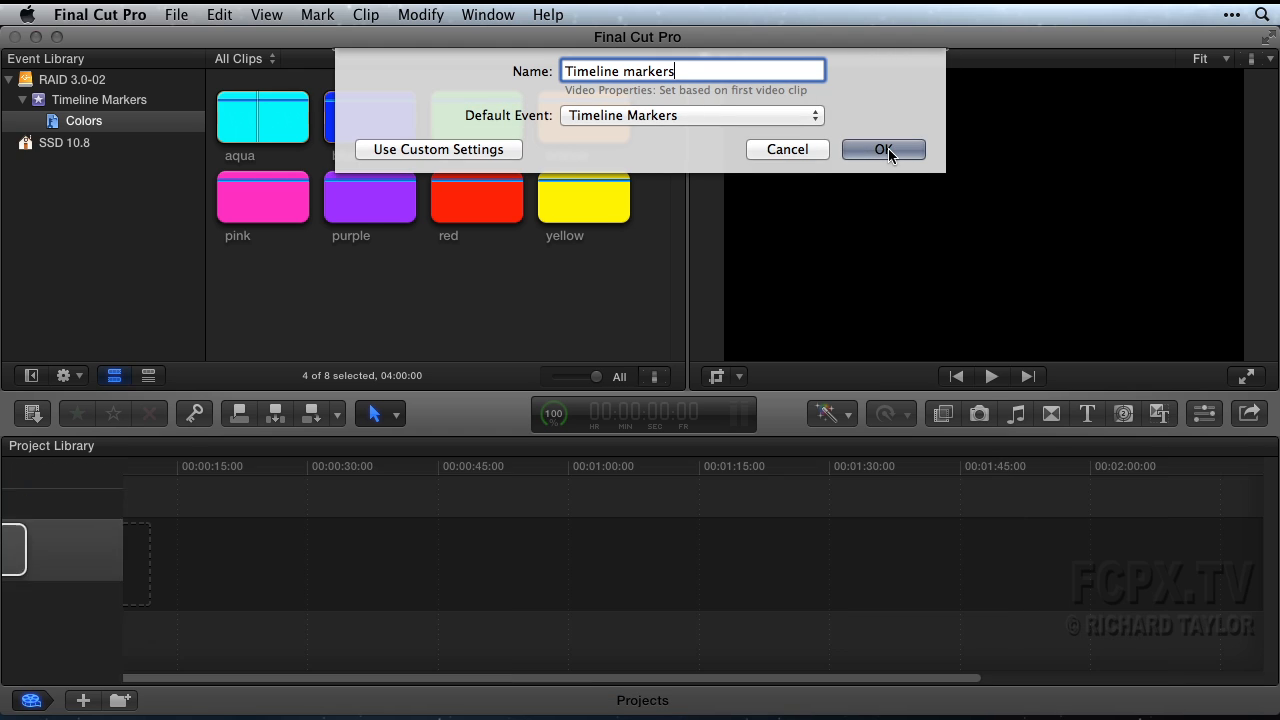
click(882, 149)
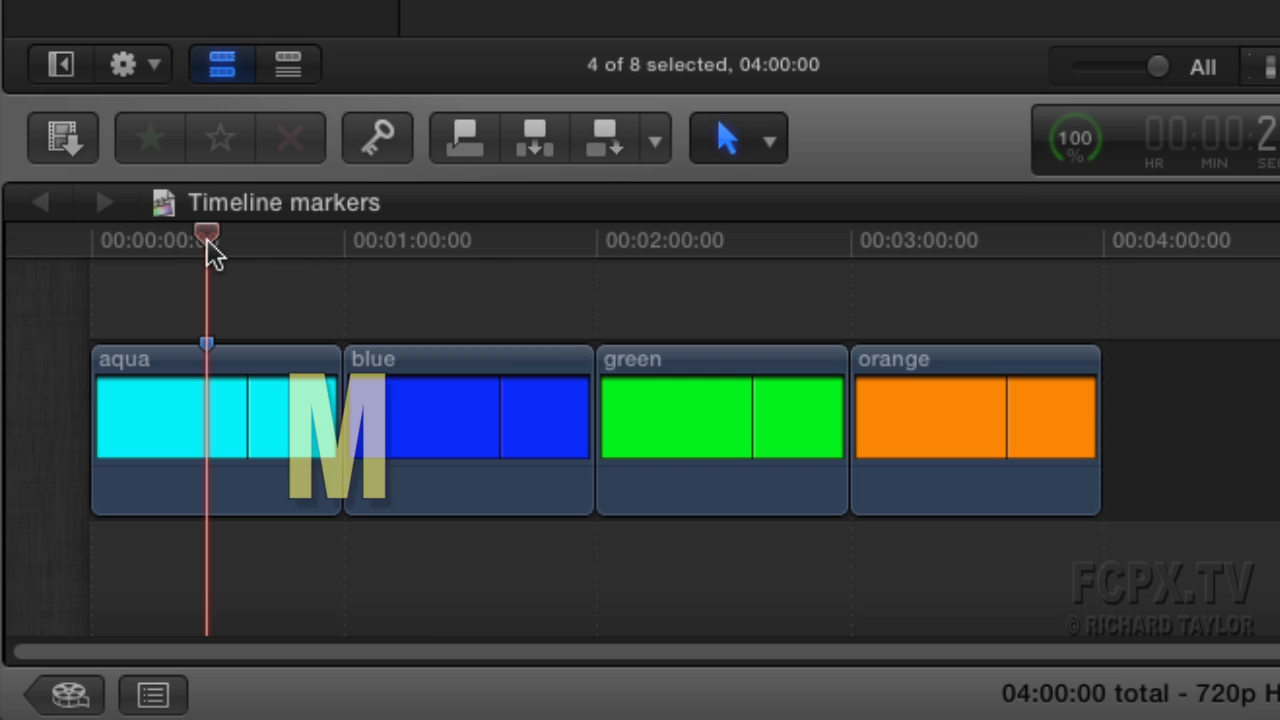
Step: Scrub along the timeline, then undo the reordering and markers to restore aqua, blue, green, orange
drag(207, 238, 465, 238)
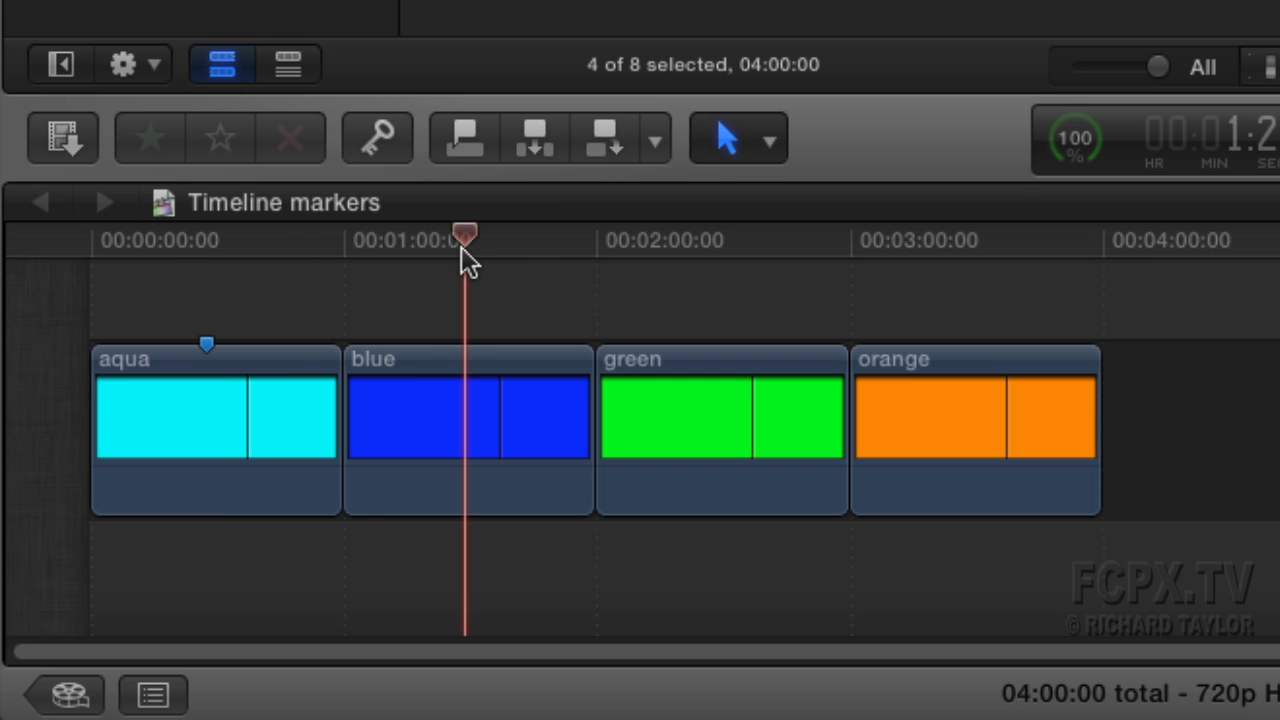
drag(465, 235, 985, 235)
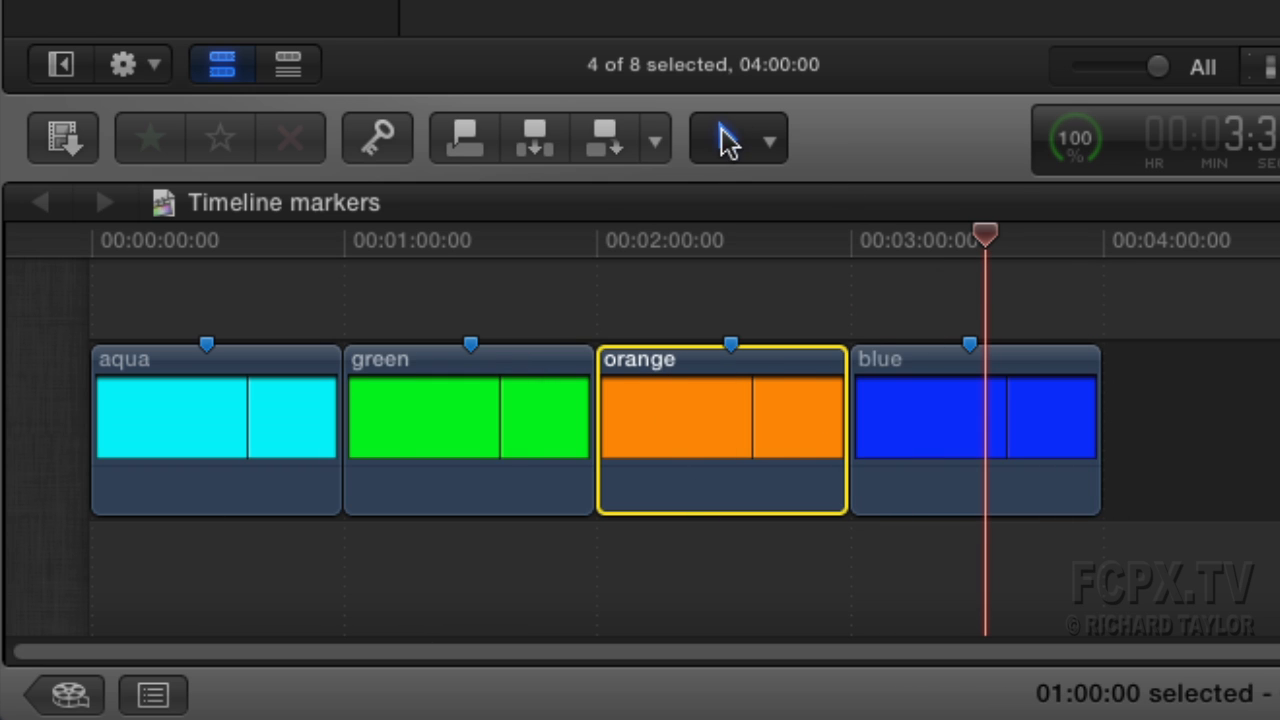
key(cmd+z)
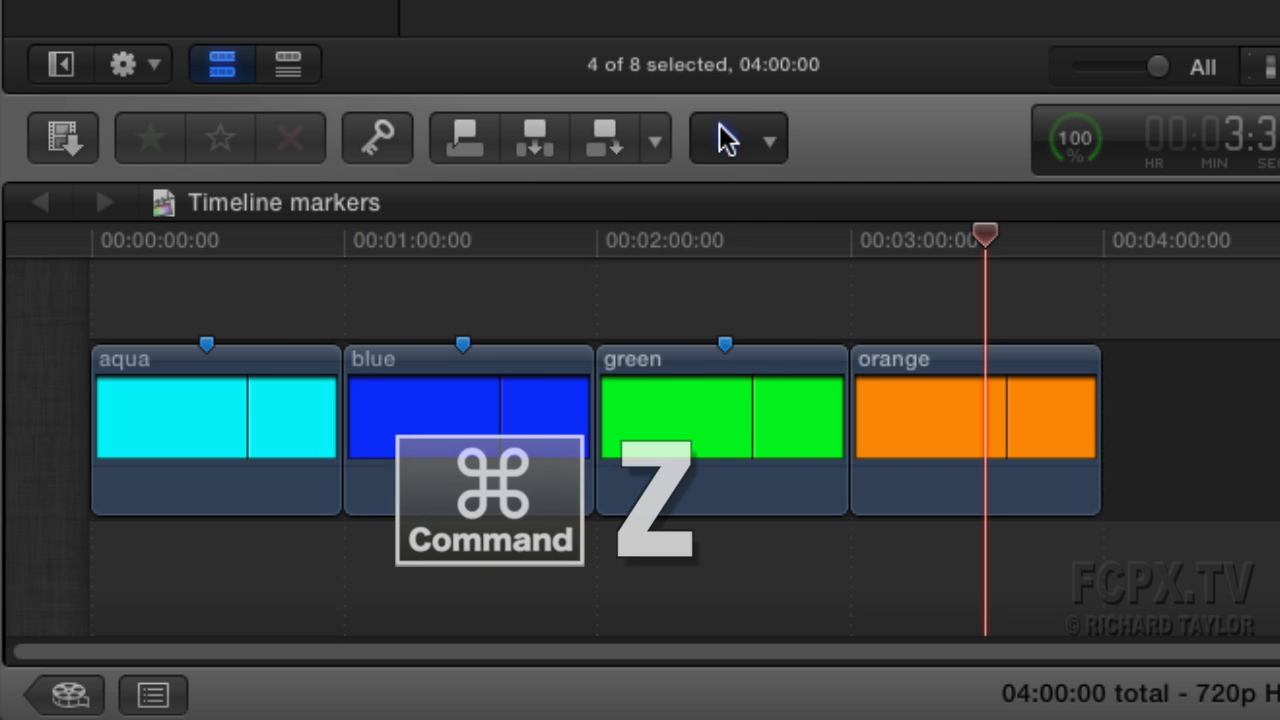
key(cmd+z)
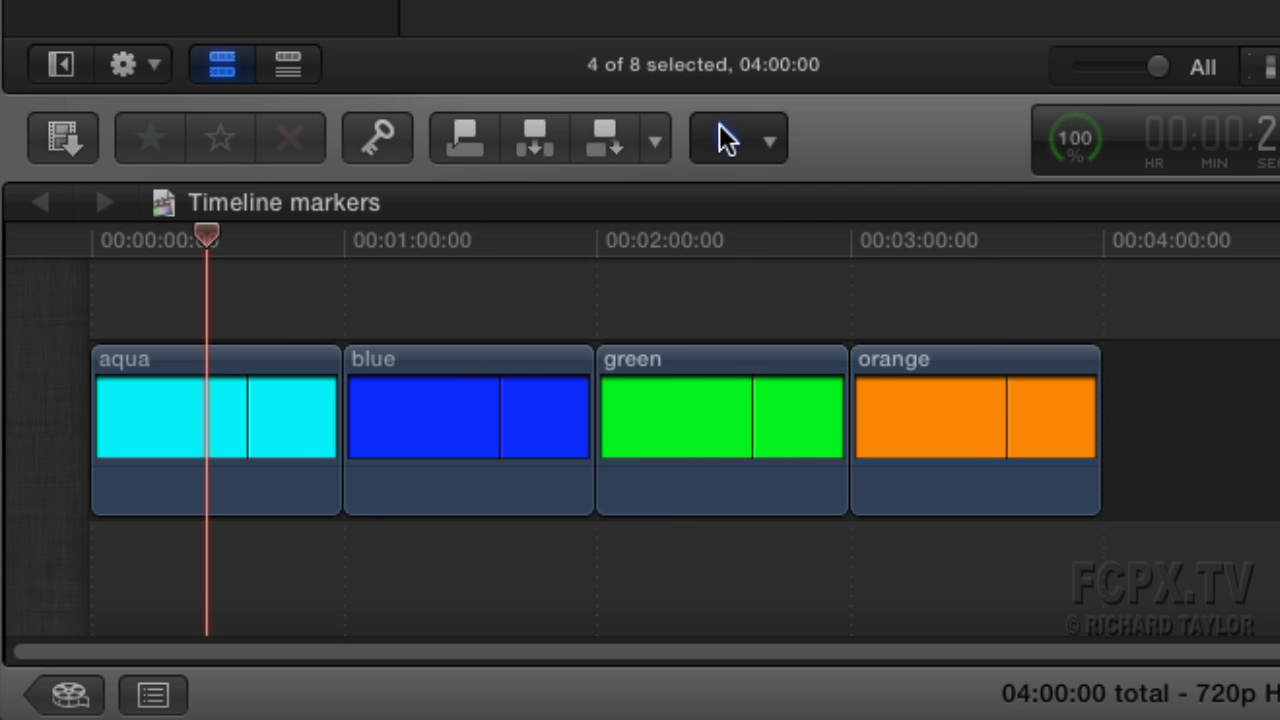
mouse_move(208, 240)
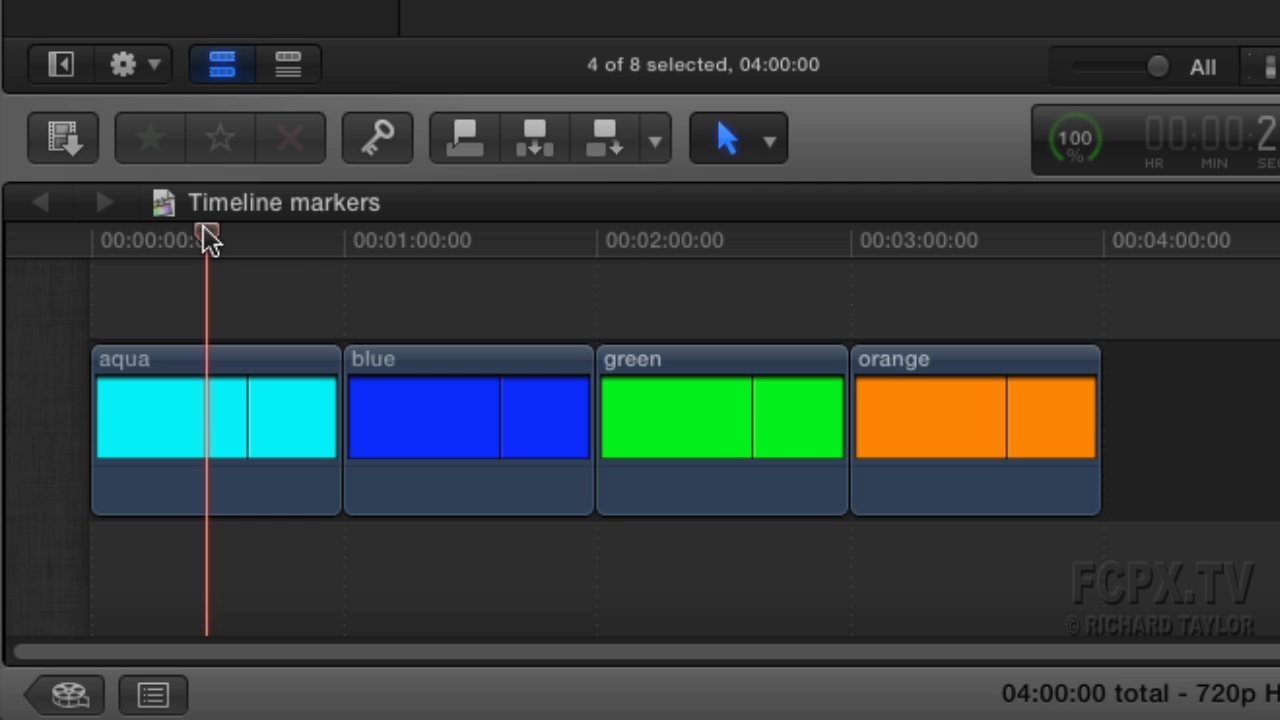
click(215, 415)
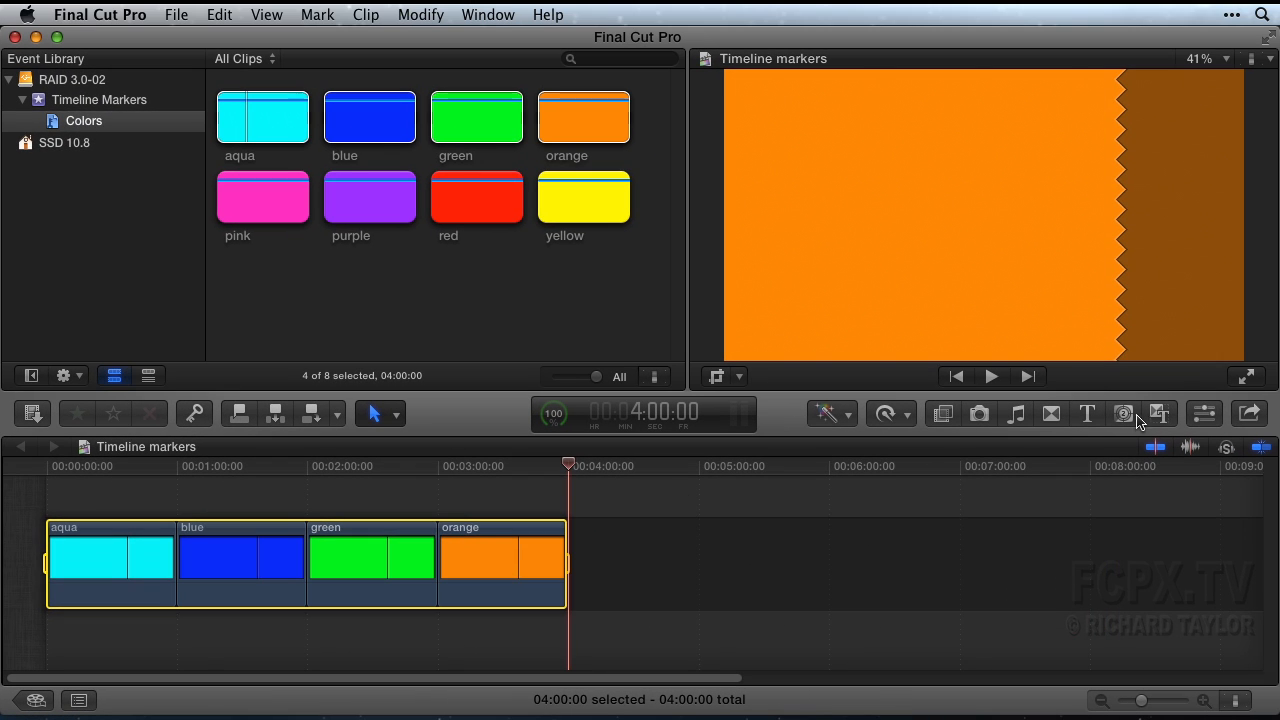
Step: Add a Basic Title from the Titles browser above the clips, spanning the 4:00 project
click(1086, 413)
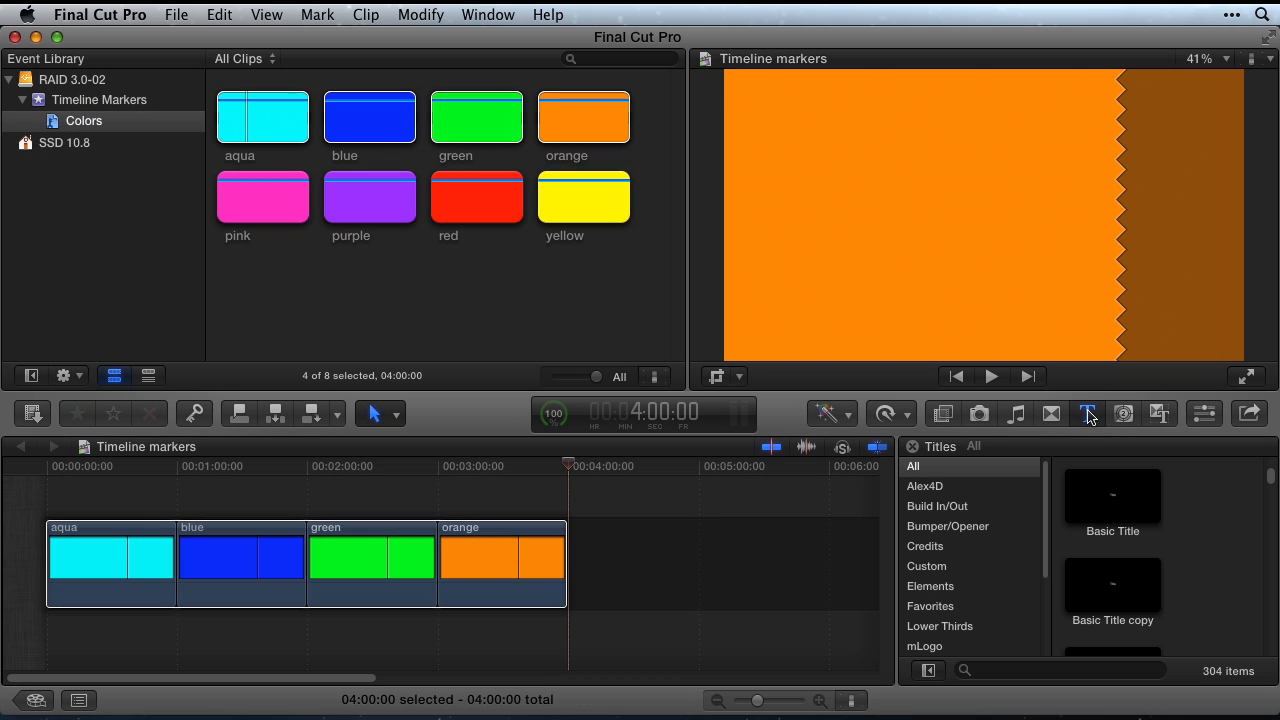
click(1112, 495)
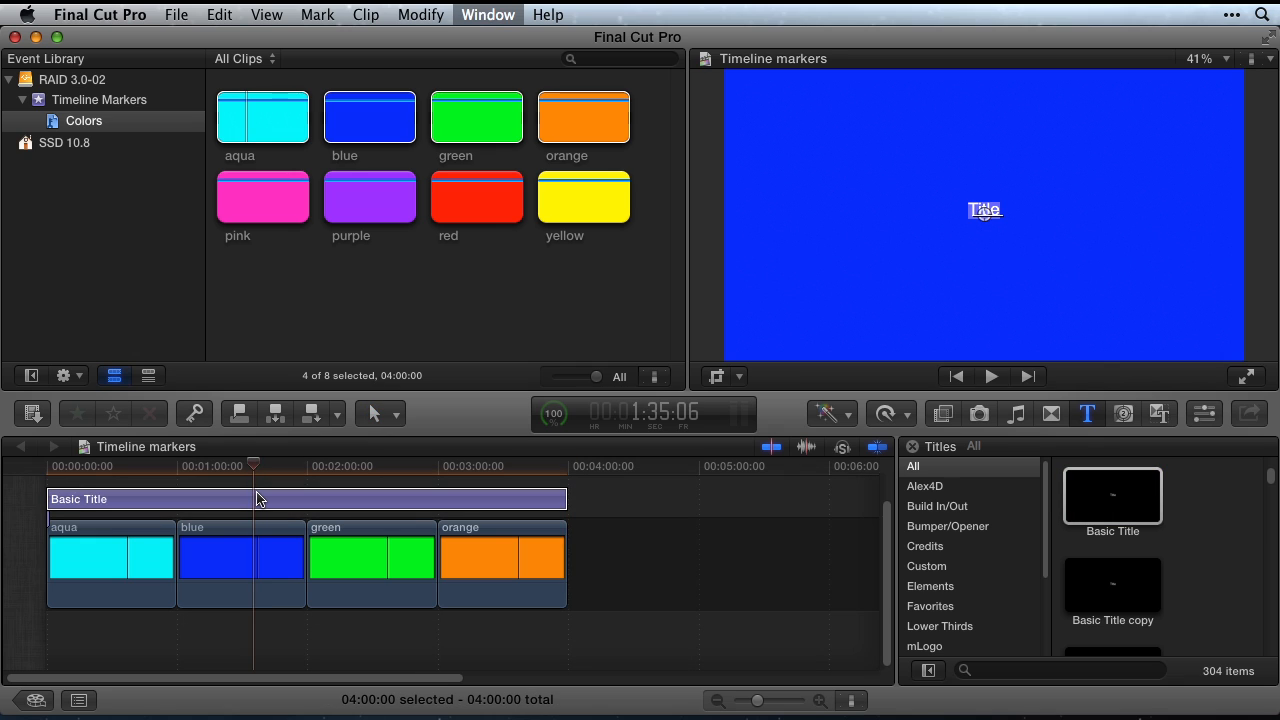
key(cmd+4)
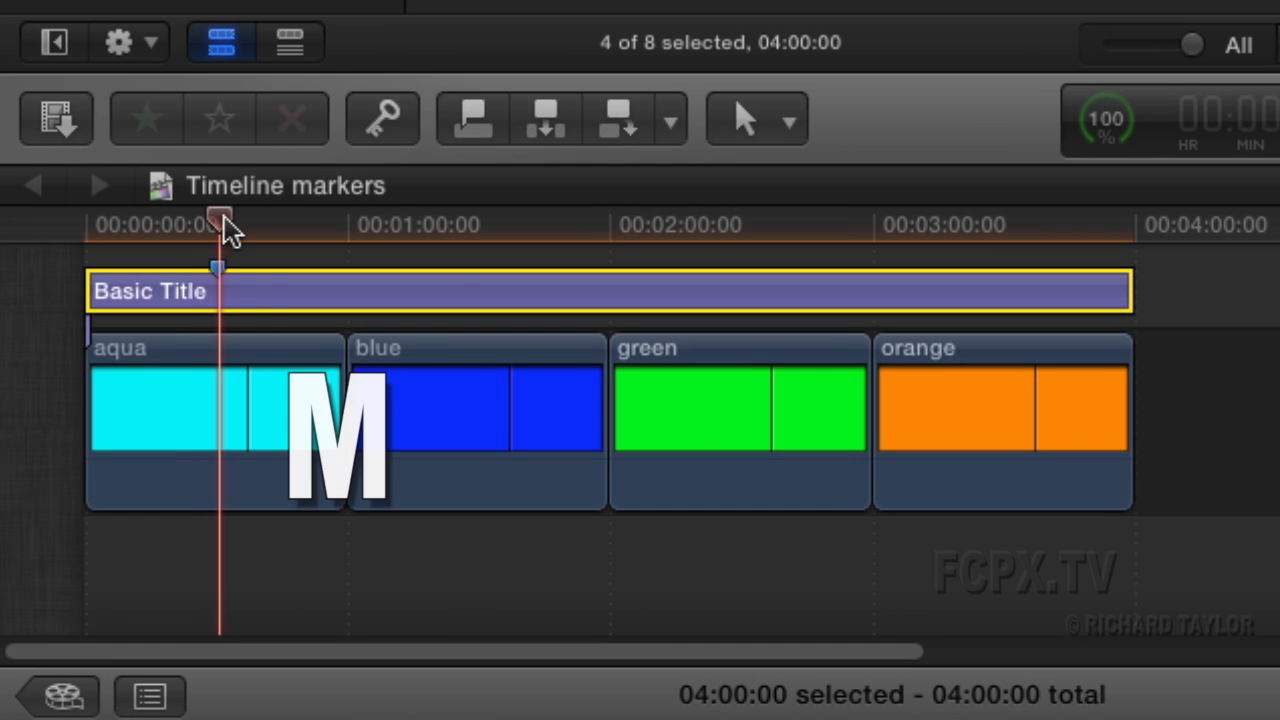
Step: Move the play position into the blue and green clips to place title markers
drag(220, 220, 730, 220)
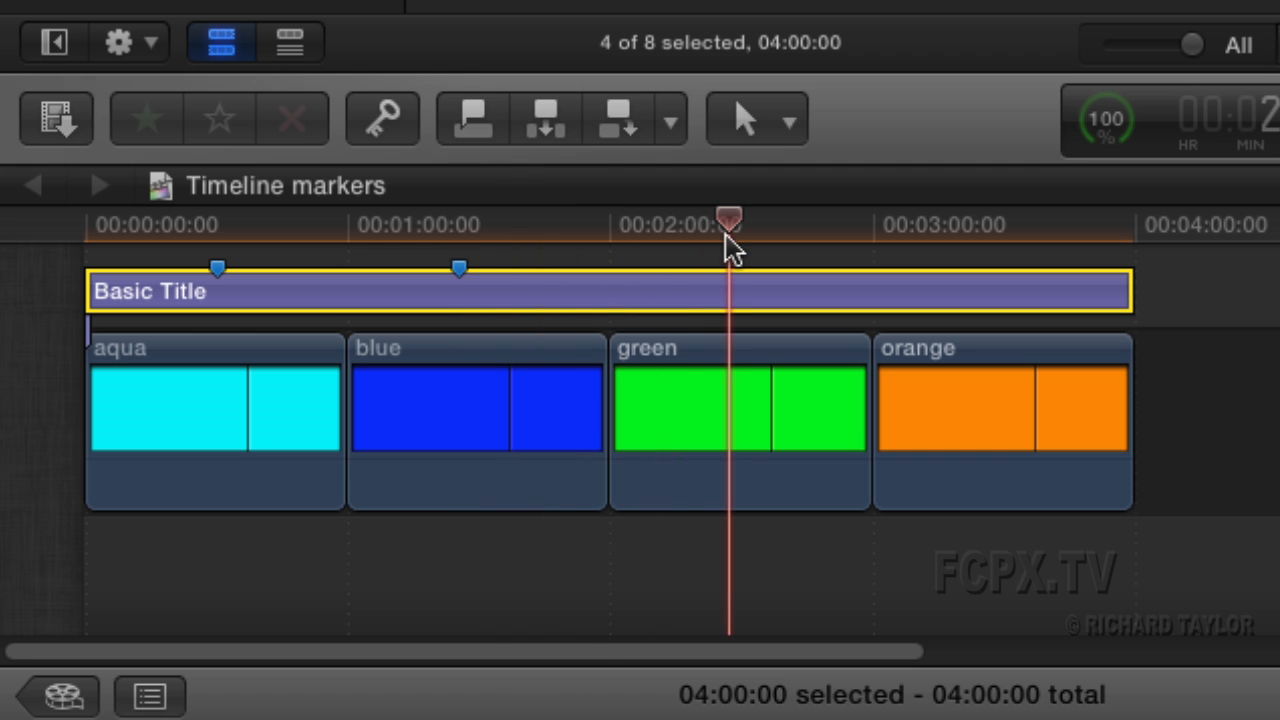
drag(728, 220, 992, 220)
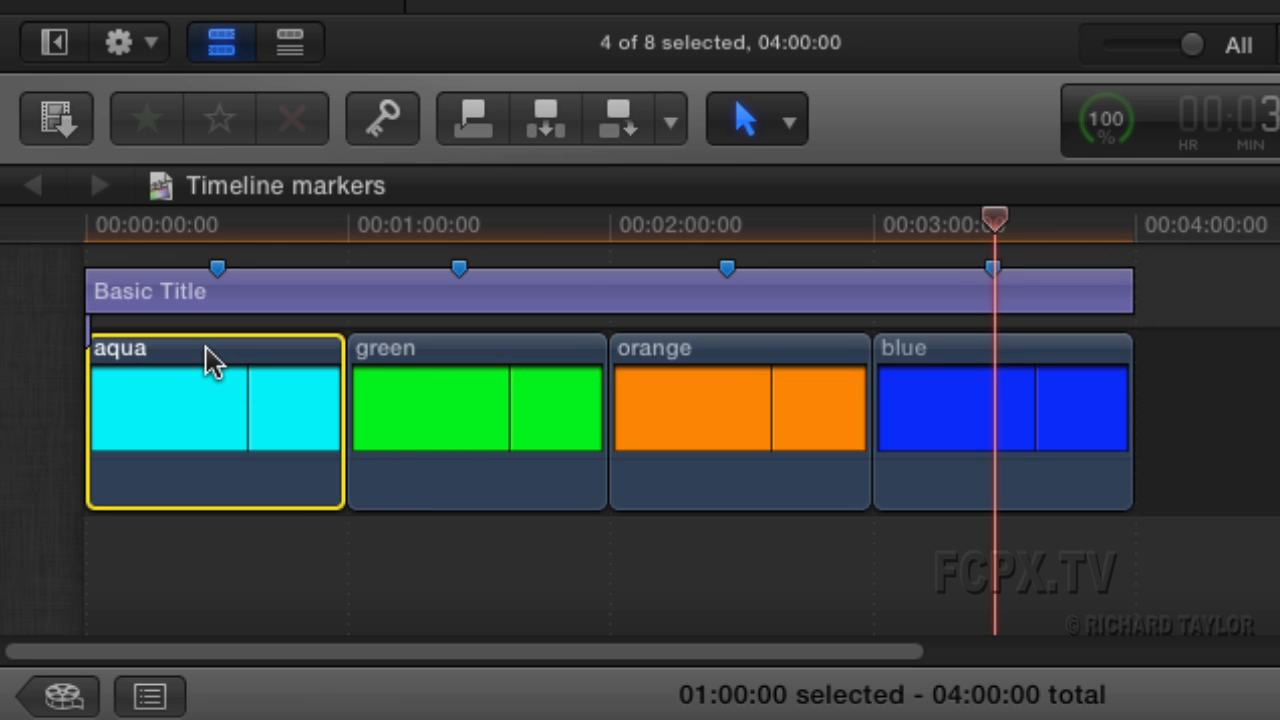
mouse_move(700, 310)
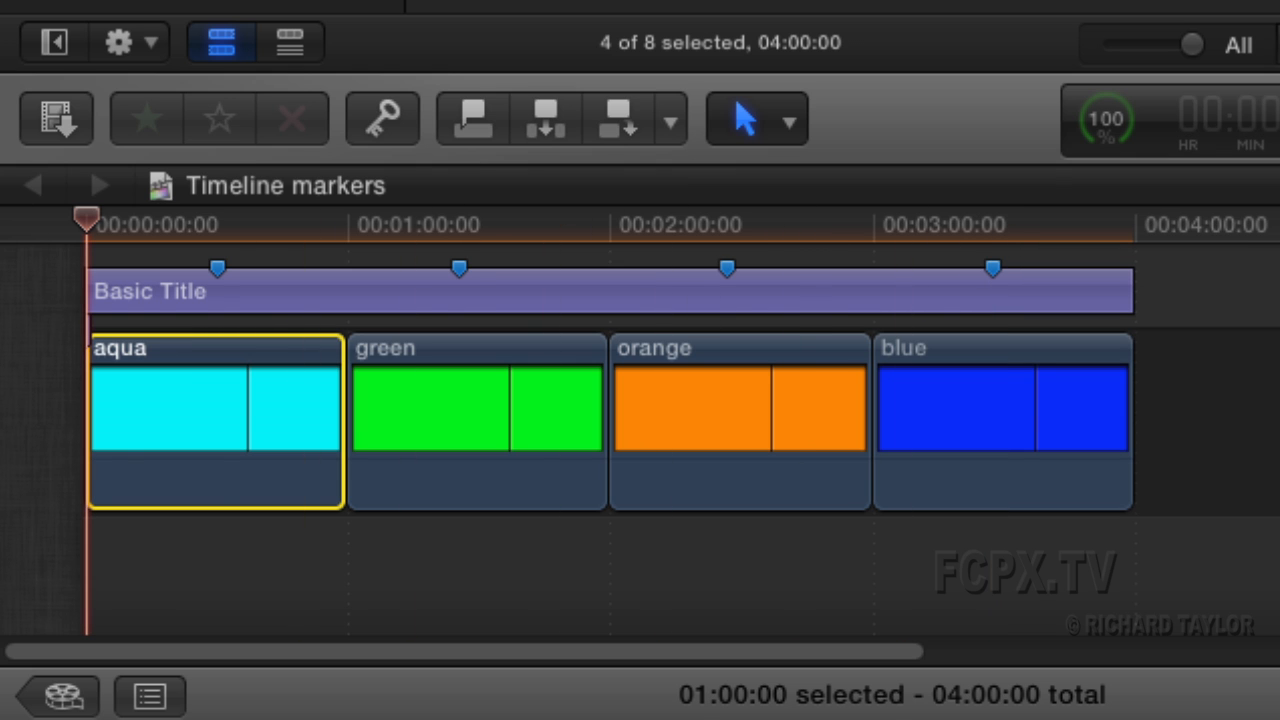
Step: Insert a gap clip before the aqua clip with Option-W and change its duration
key(option+w)
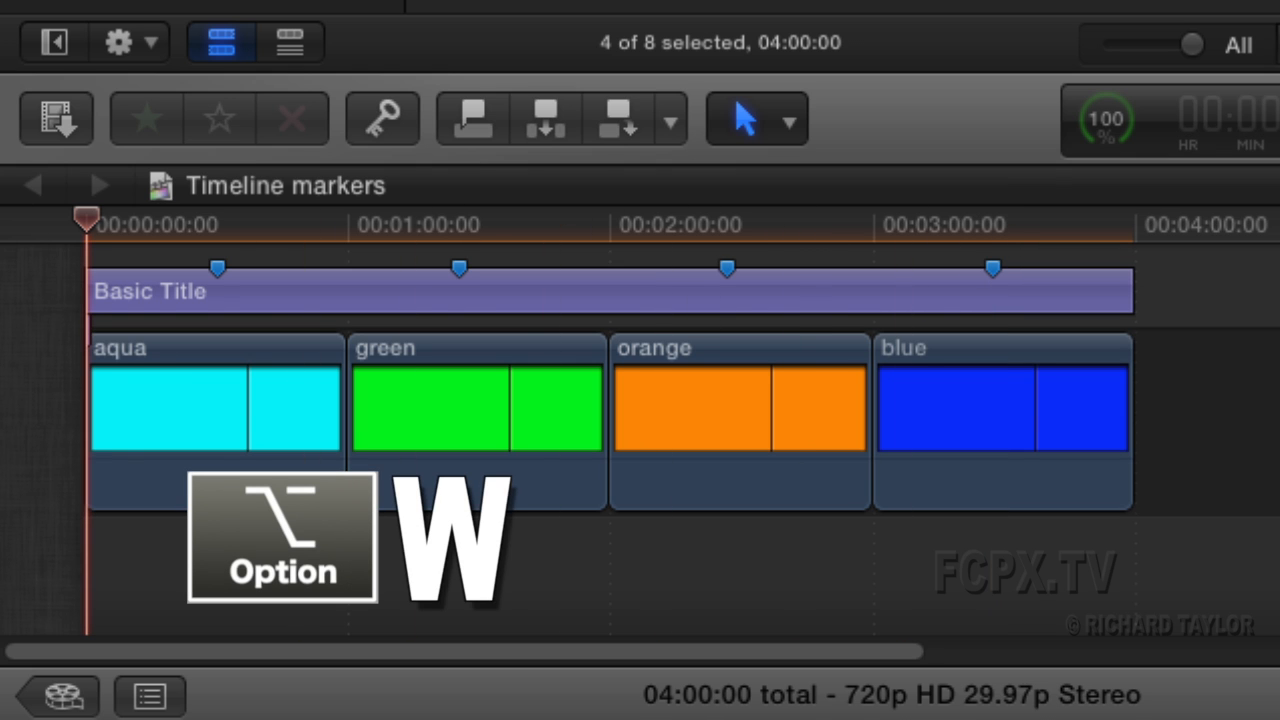
key(option+w)
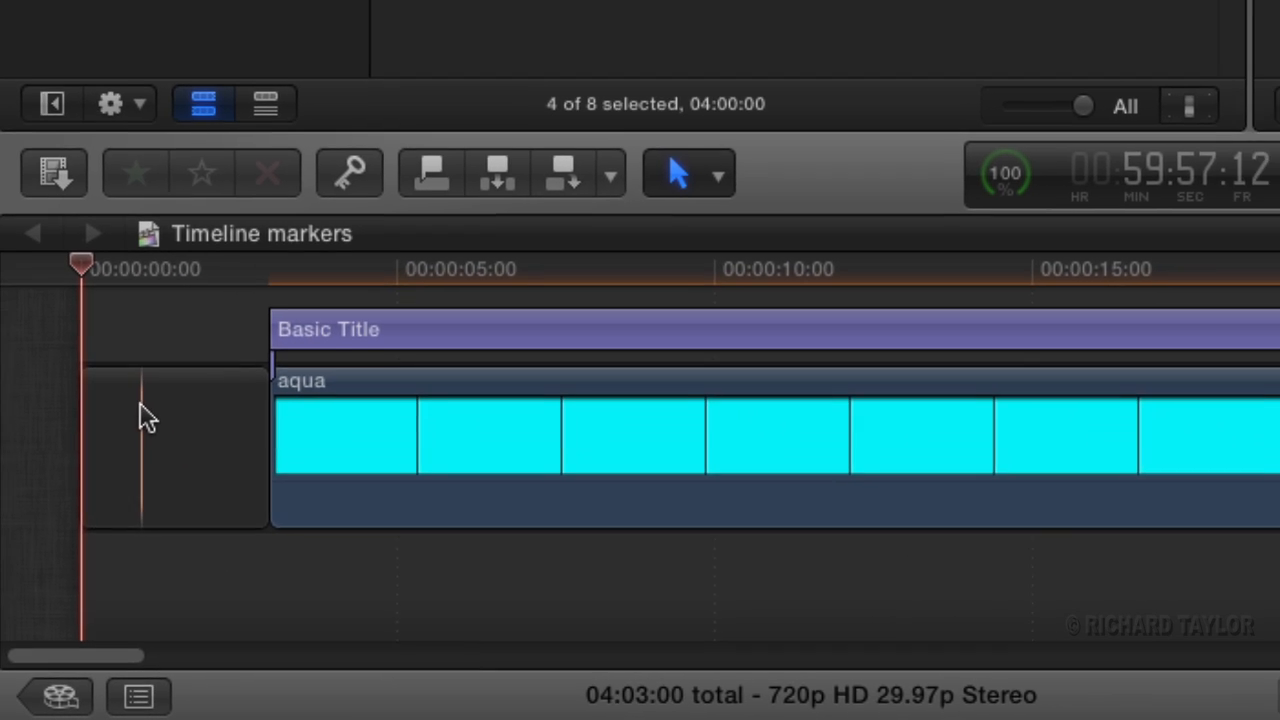
right_click(150, 450)
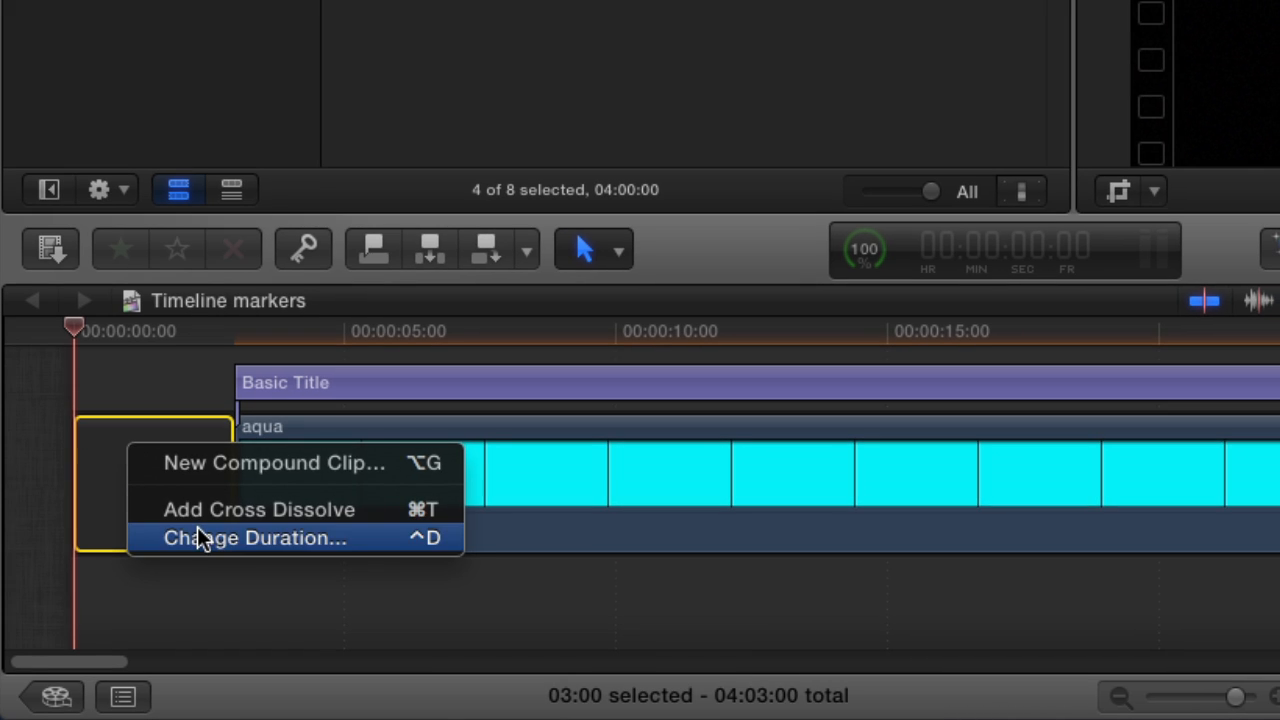
click(256, 538)
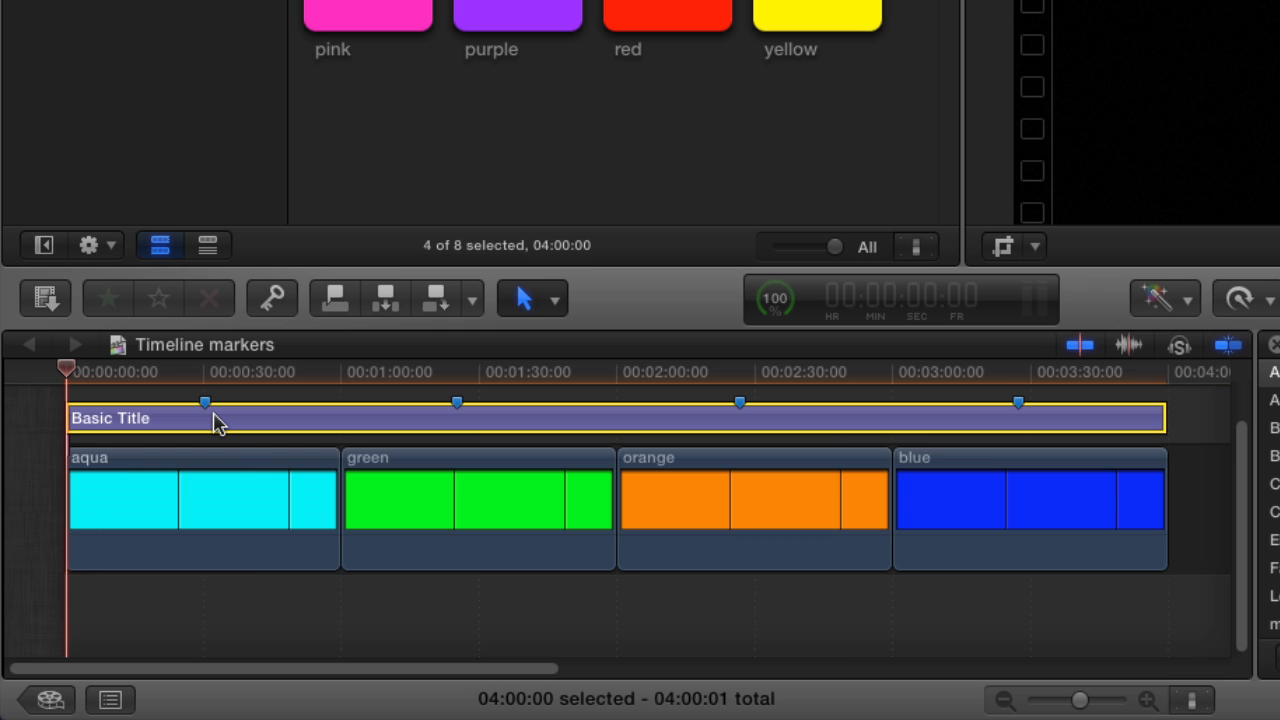
Step: Drag the aqua clip after orange, giving green, orange, aqua, blue
drag(755, 500, 470, 500)
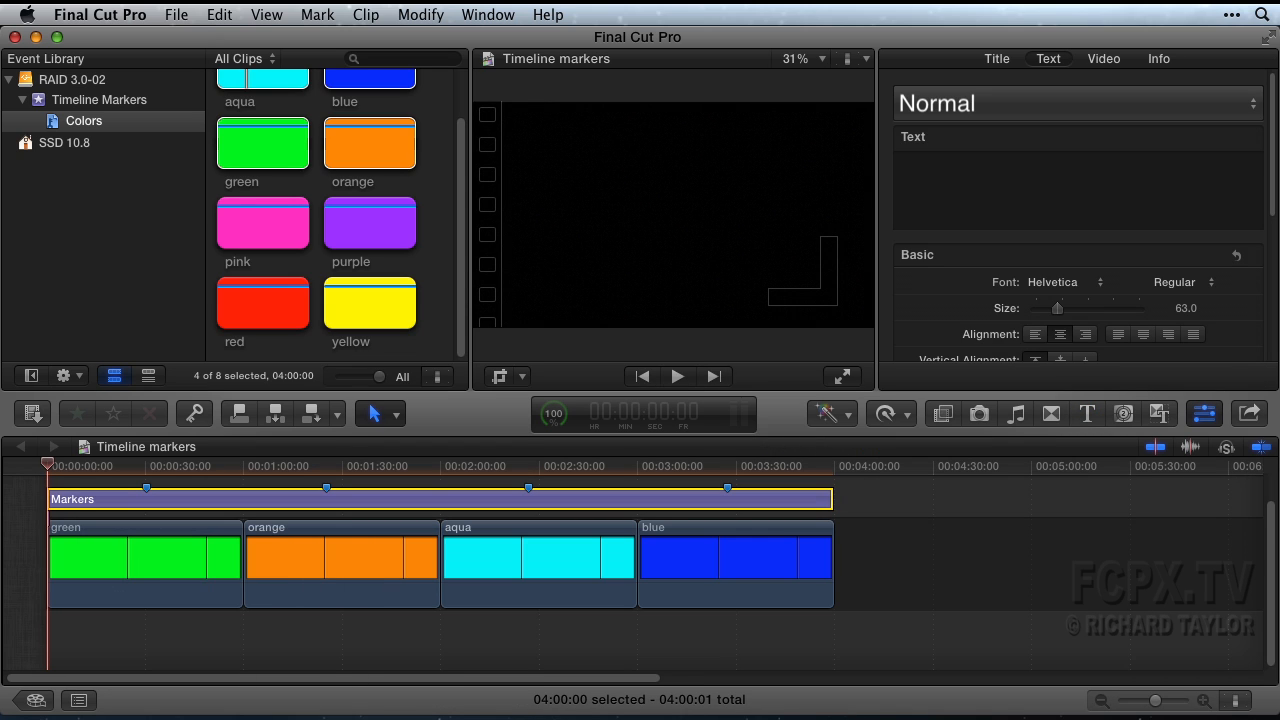
click(79, 700)
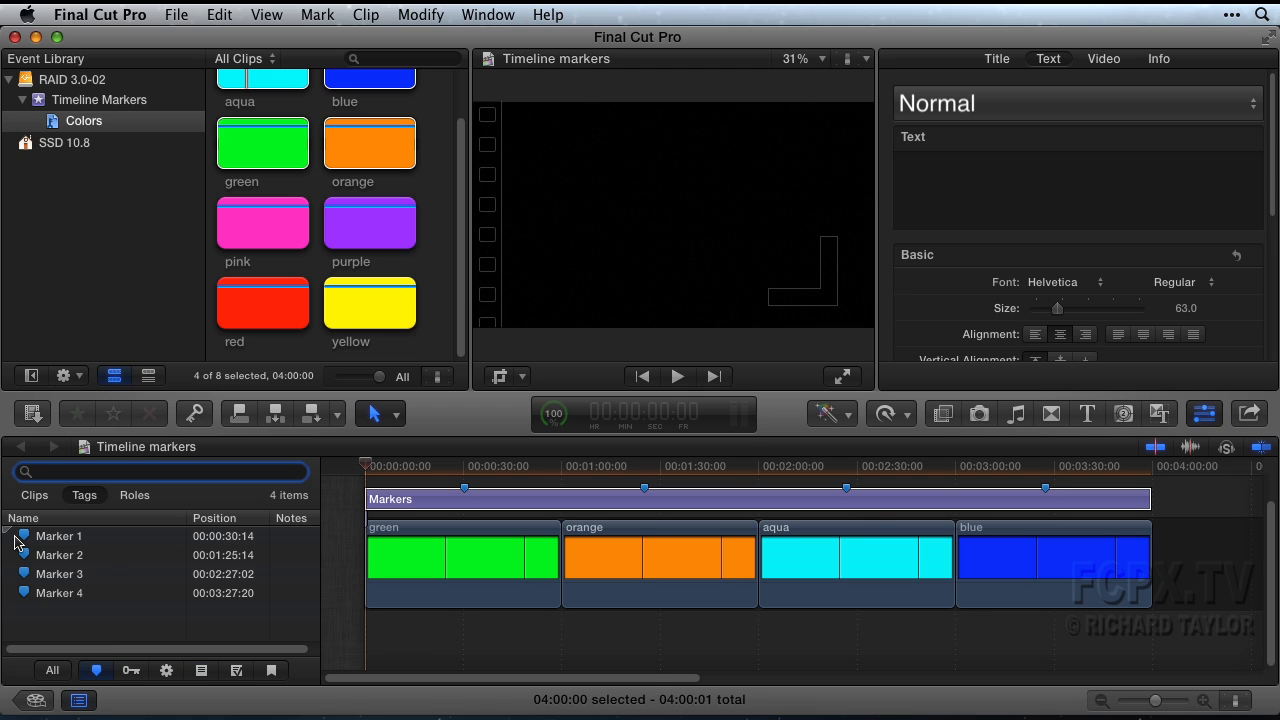
click(58, 573)
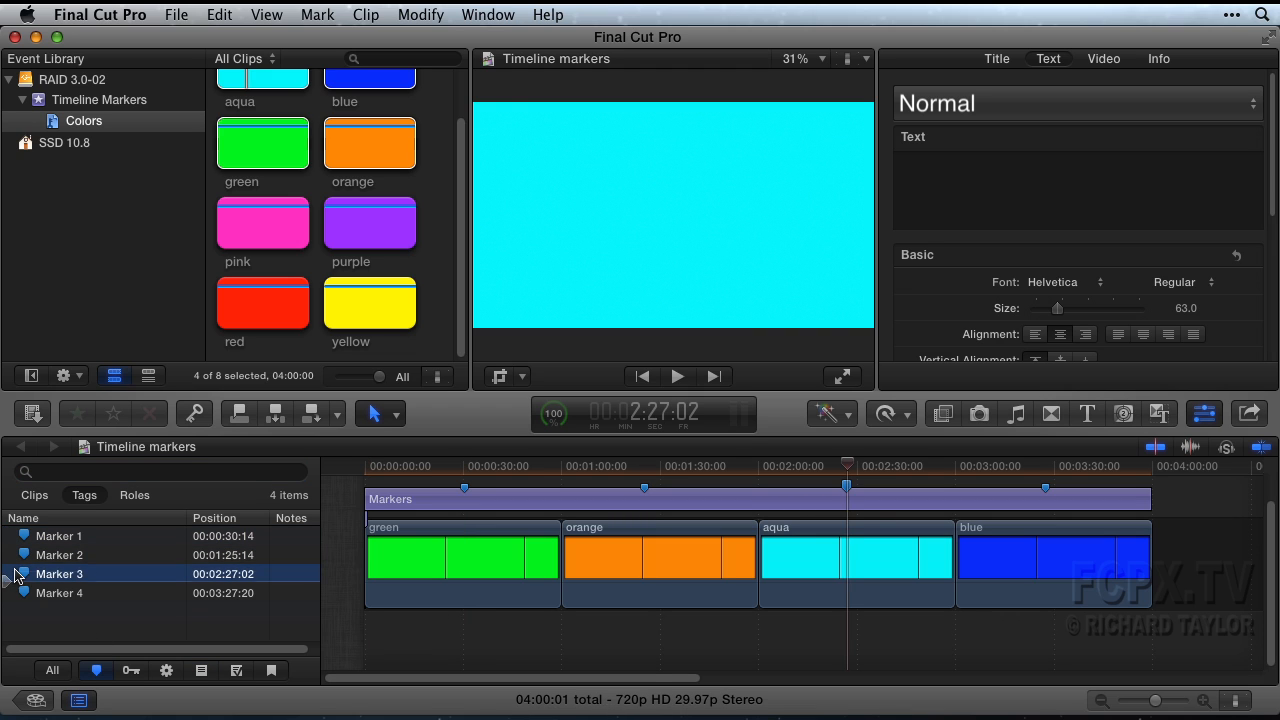
click(60, 593)
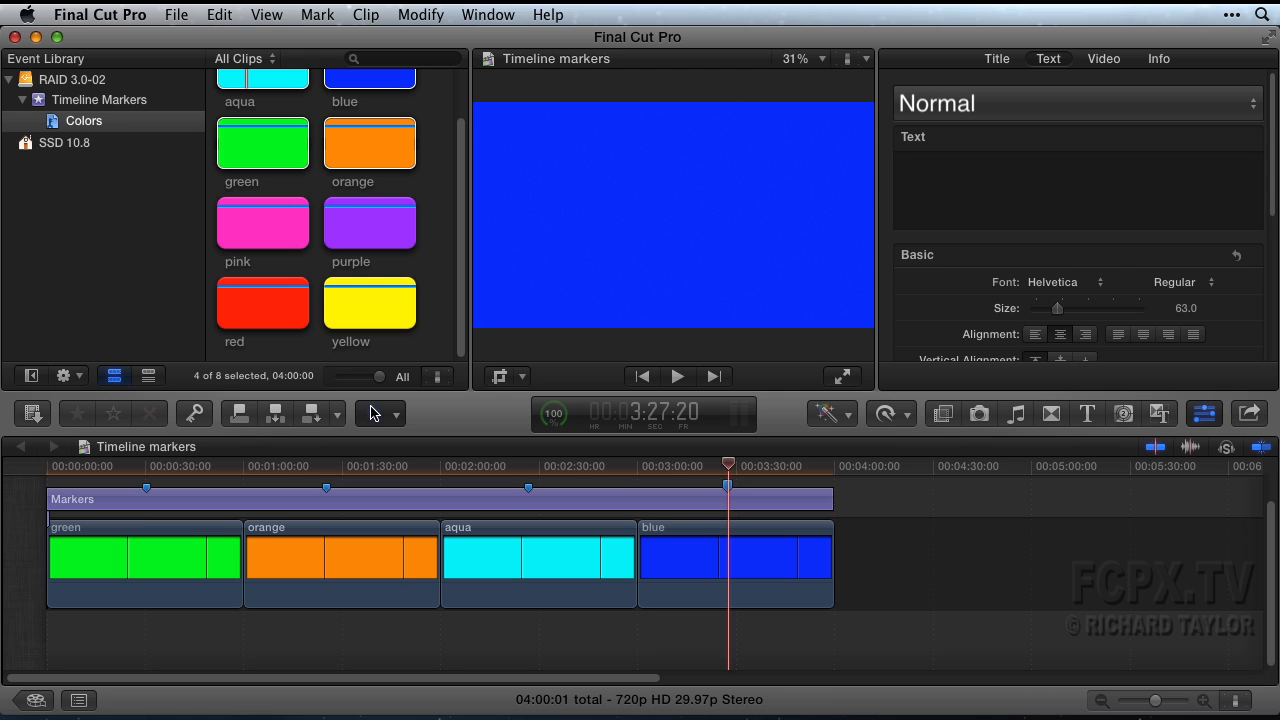
mouse_move(1085, 463)
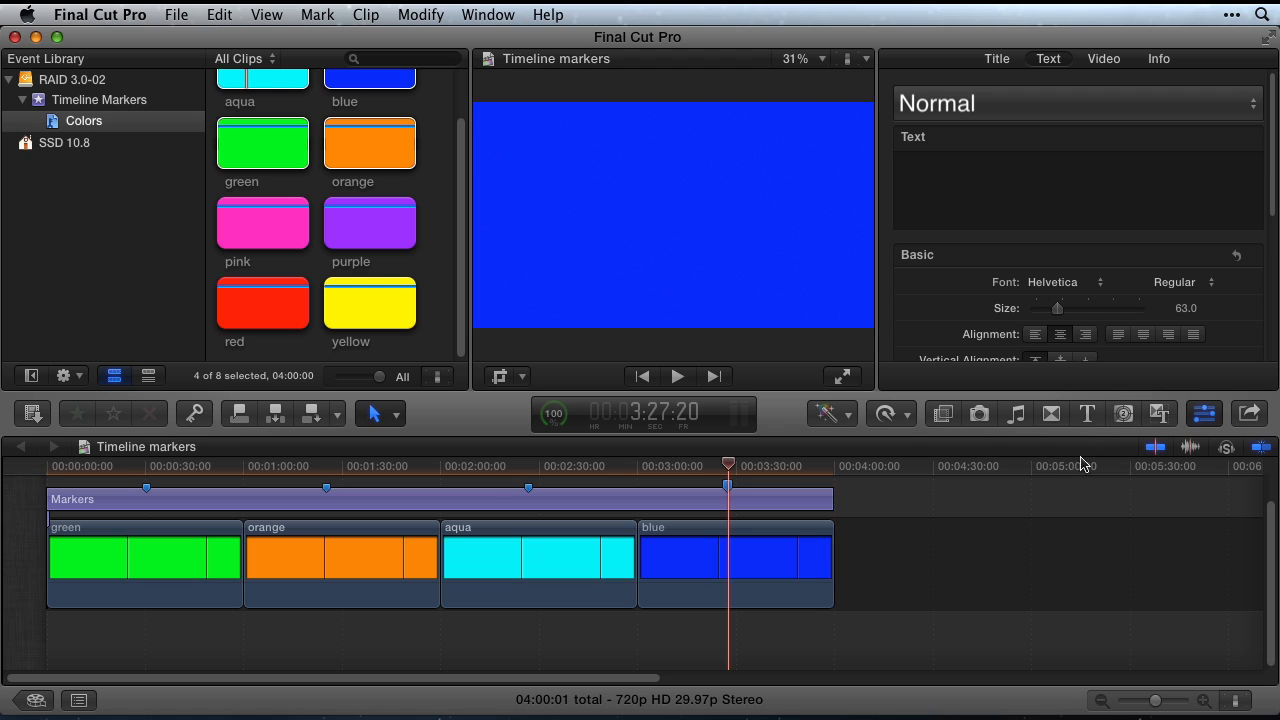
Step: Open the Titles browser to find the Basic Title
click(1087, 413)
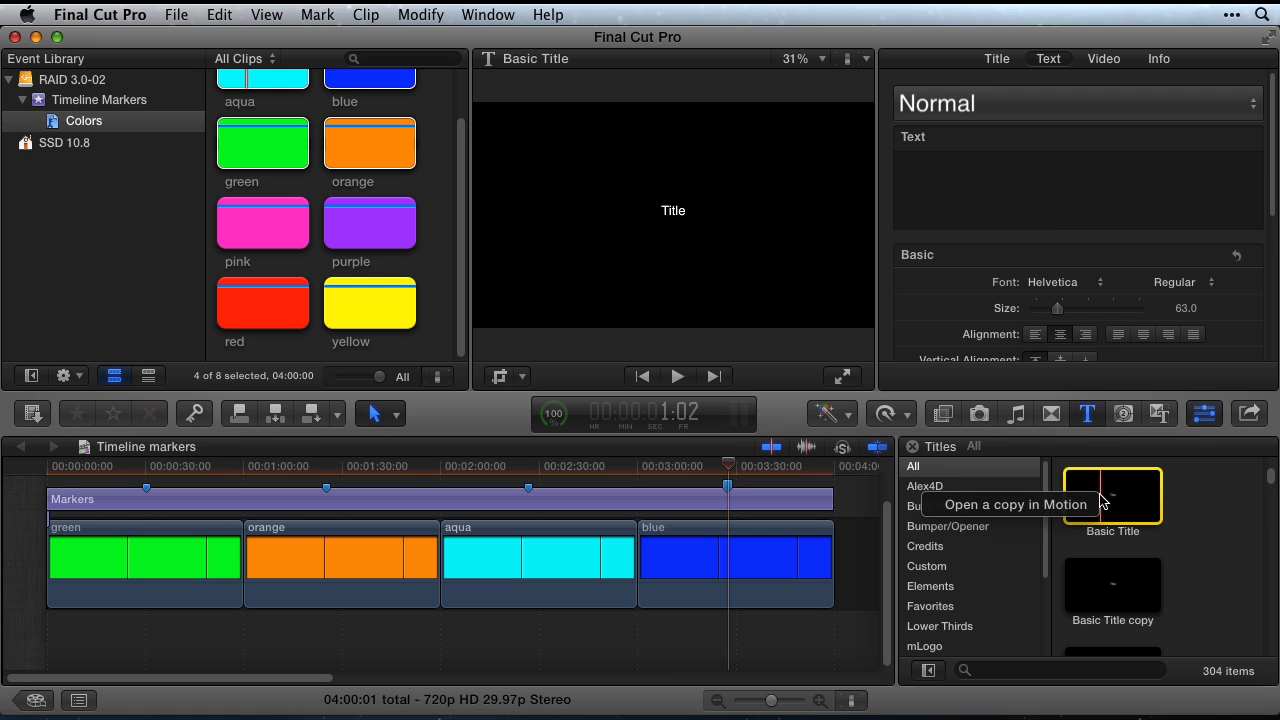
mouse_move(1015, 504)
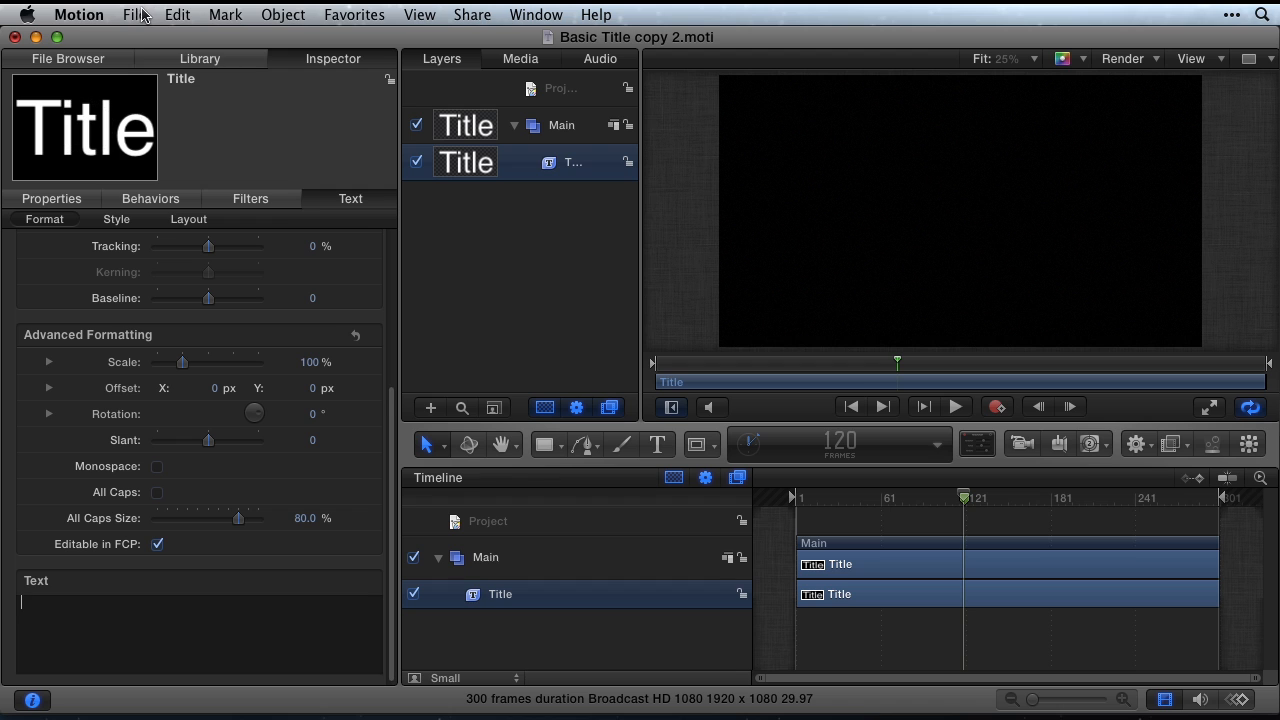
Step: Publish the title as template 'Timeline markers' in the RT category via Save As
click(134, 14)
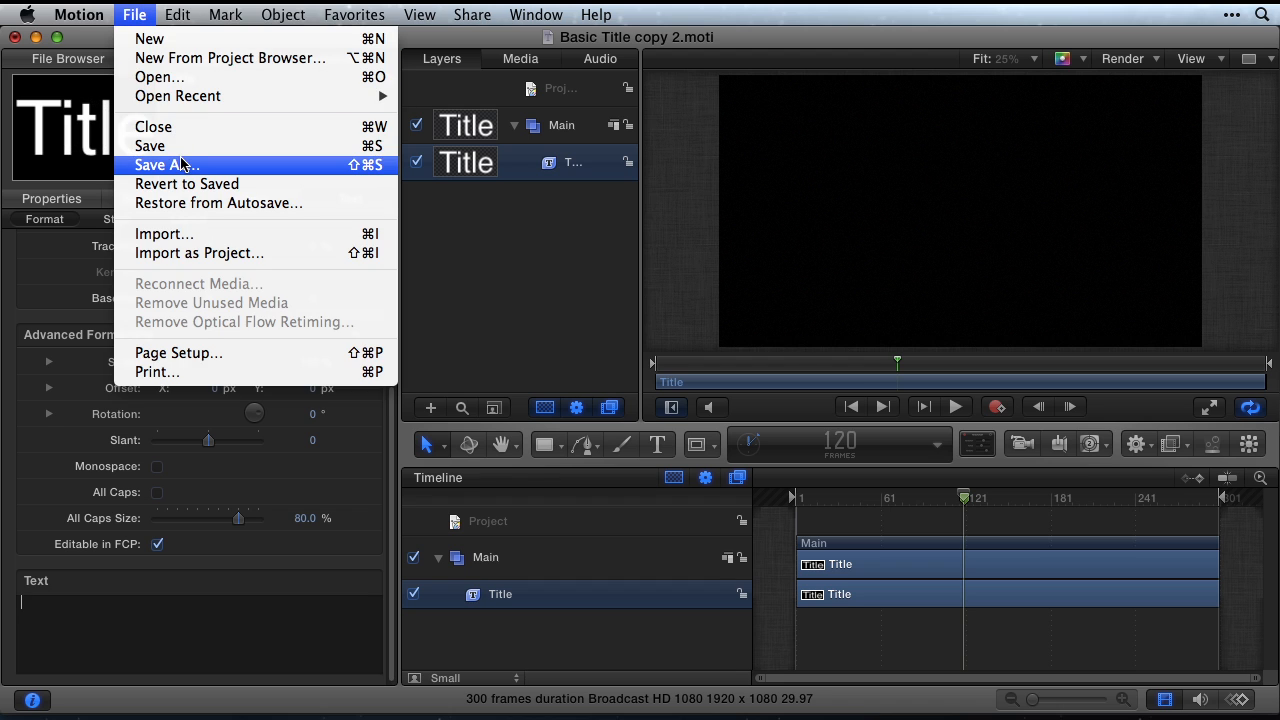
click(166, 165)
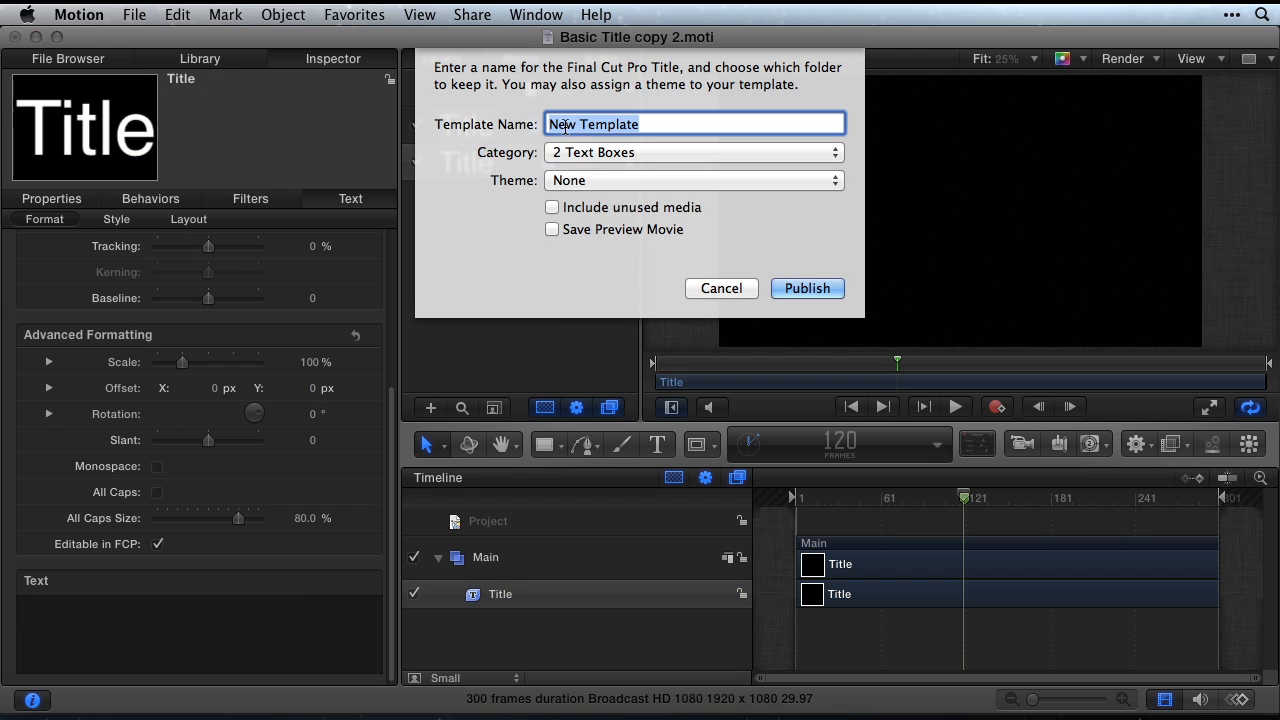
text(Timeline markers)
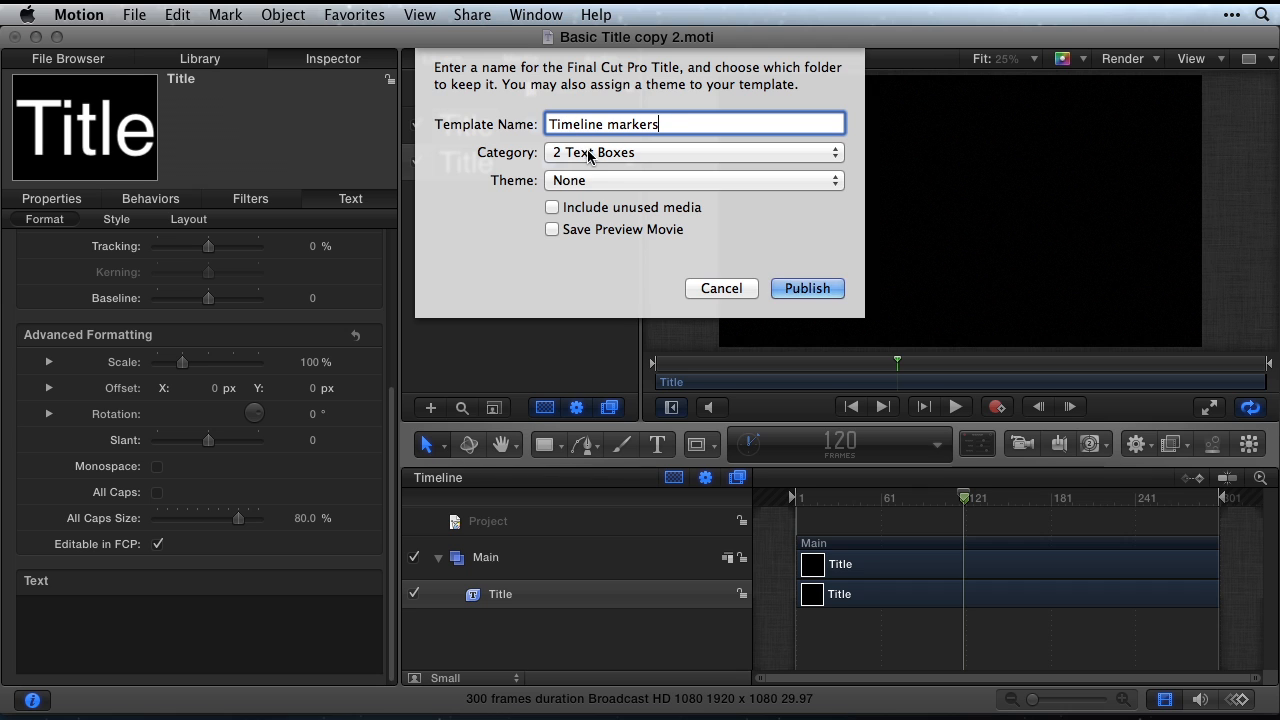
click(693, 152)
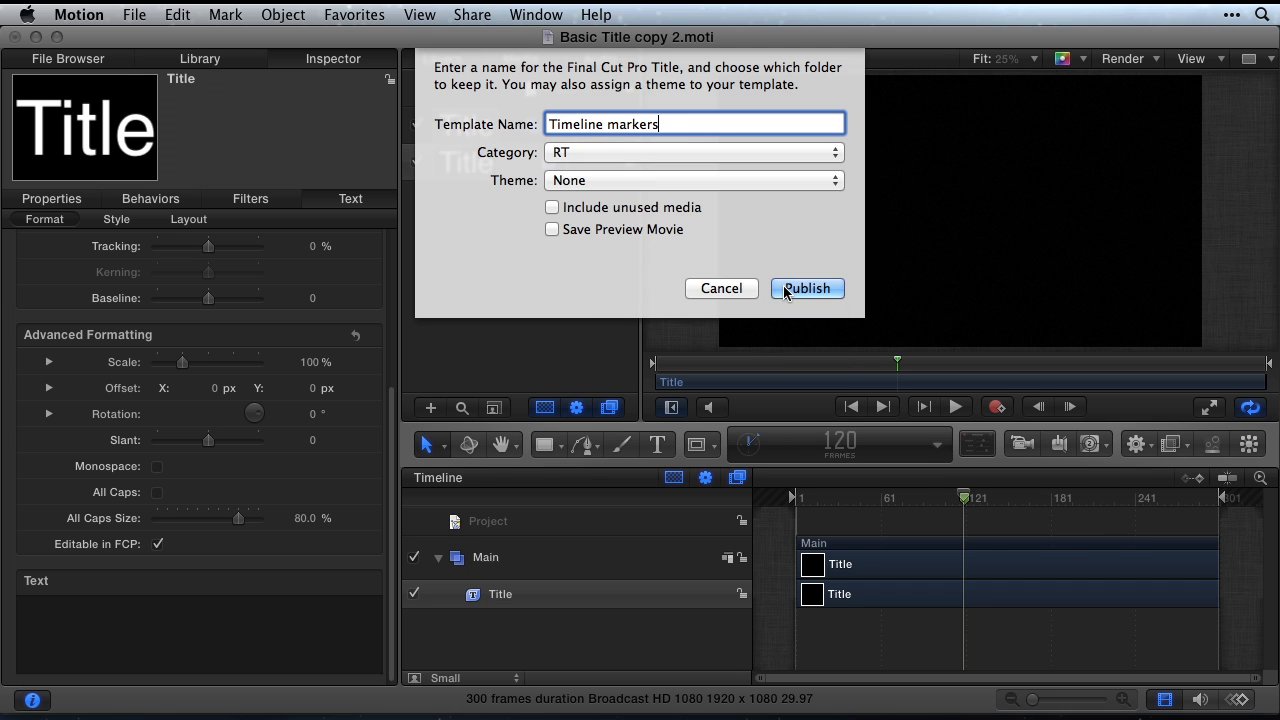
click(806, 288)
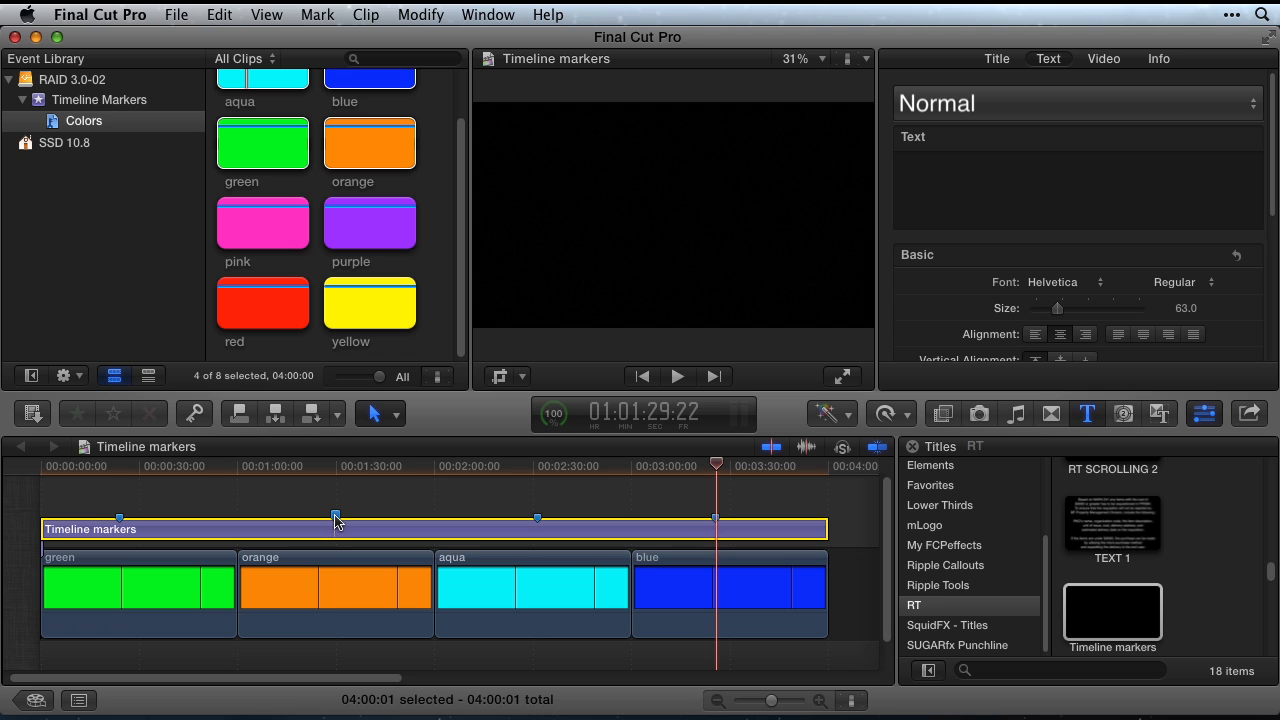
Step: Open the 2:31:14 marker over the aqua clip and mark it as a to-do
double_click(335, 518)
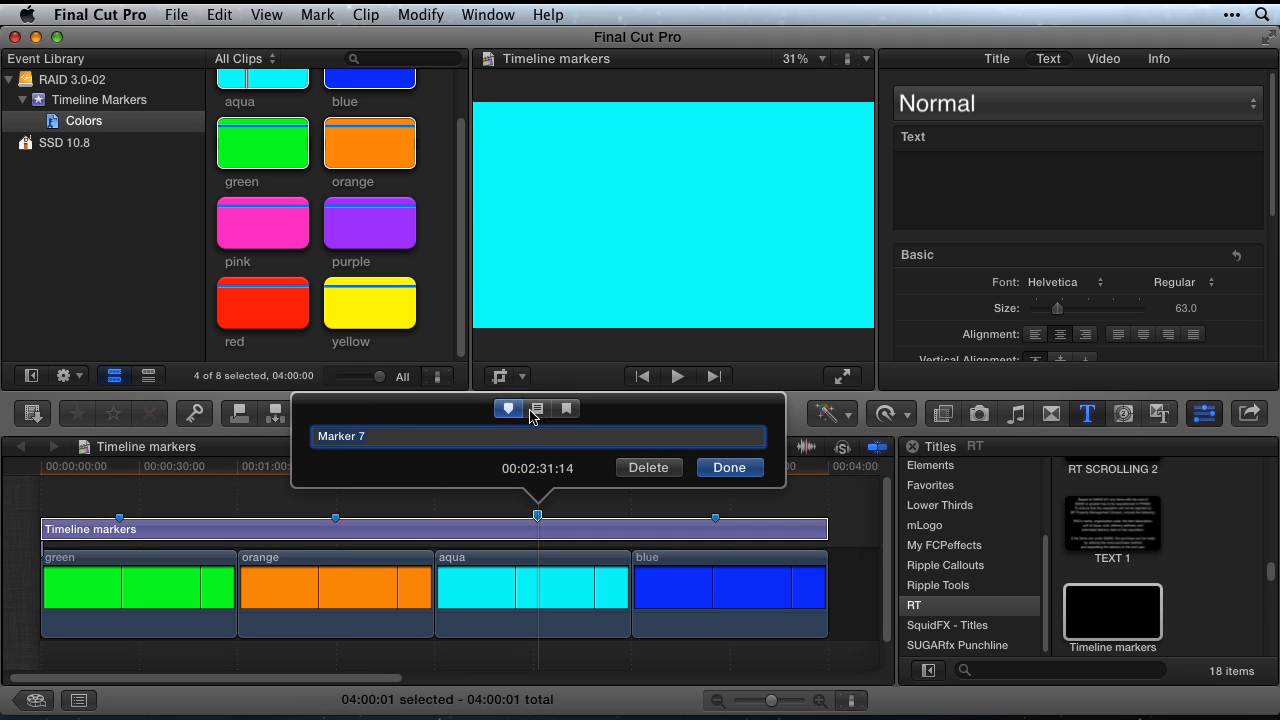
click(729, 467)
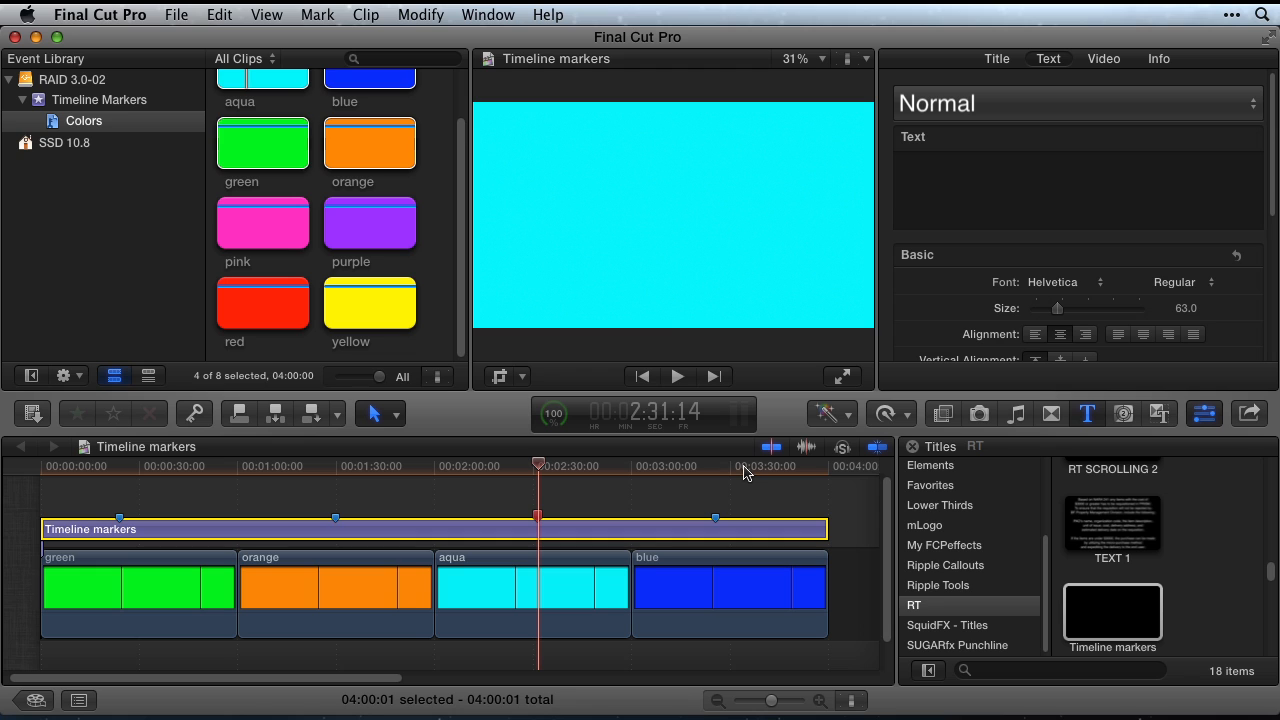
mouse_move(415, 530)
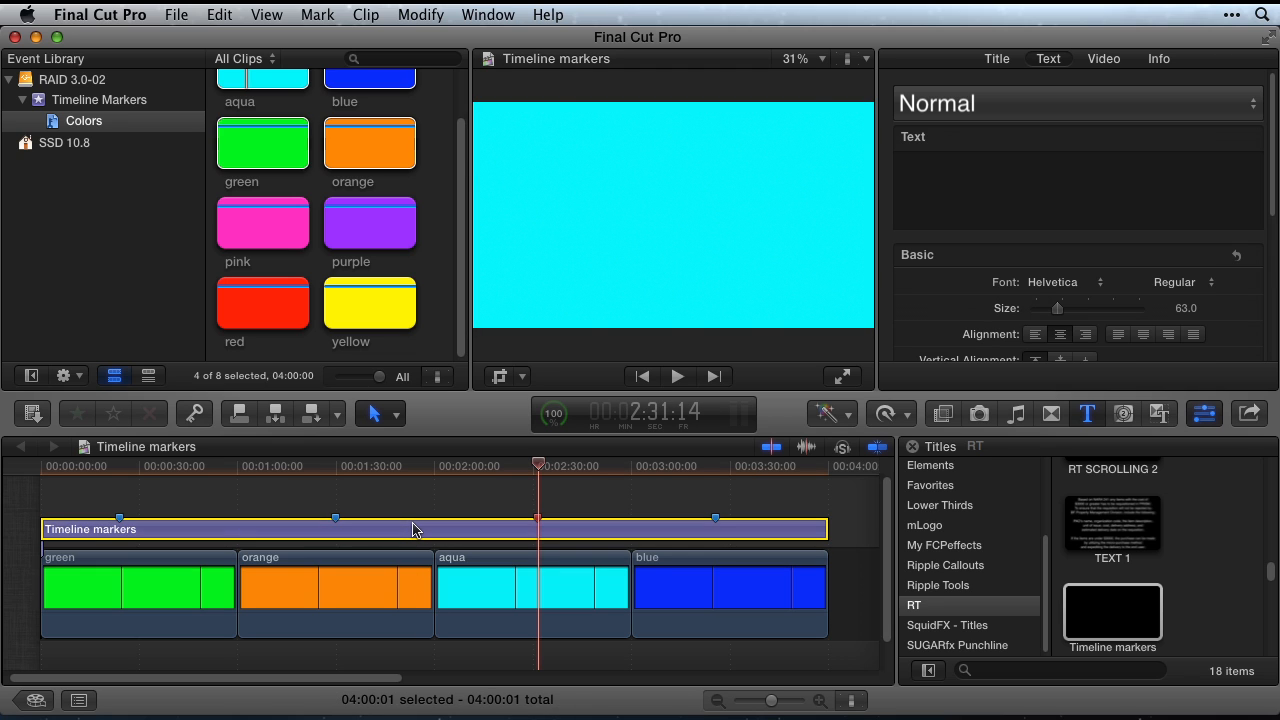
mouse_move(392, 528)
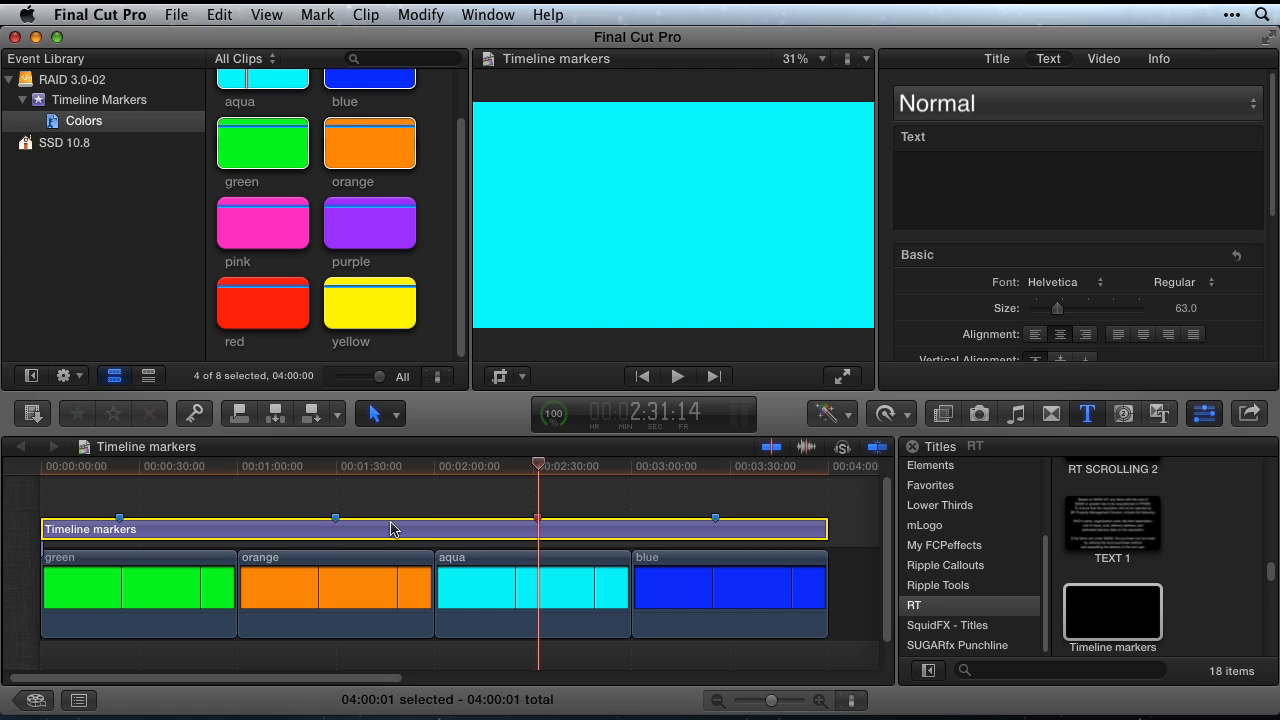
mouse_move(320, 14)
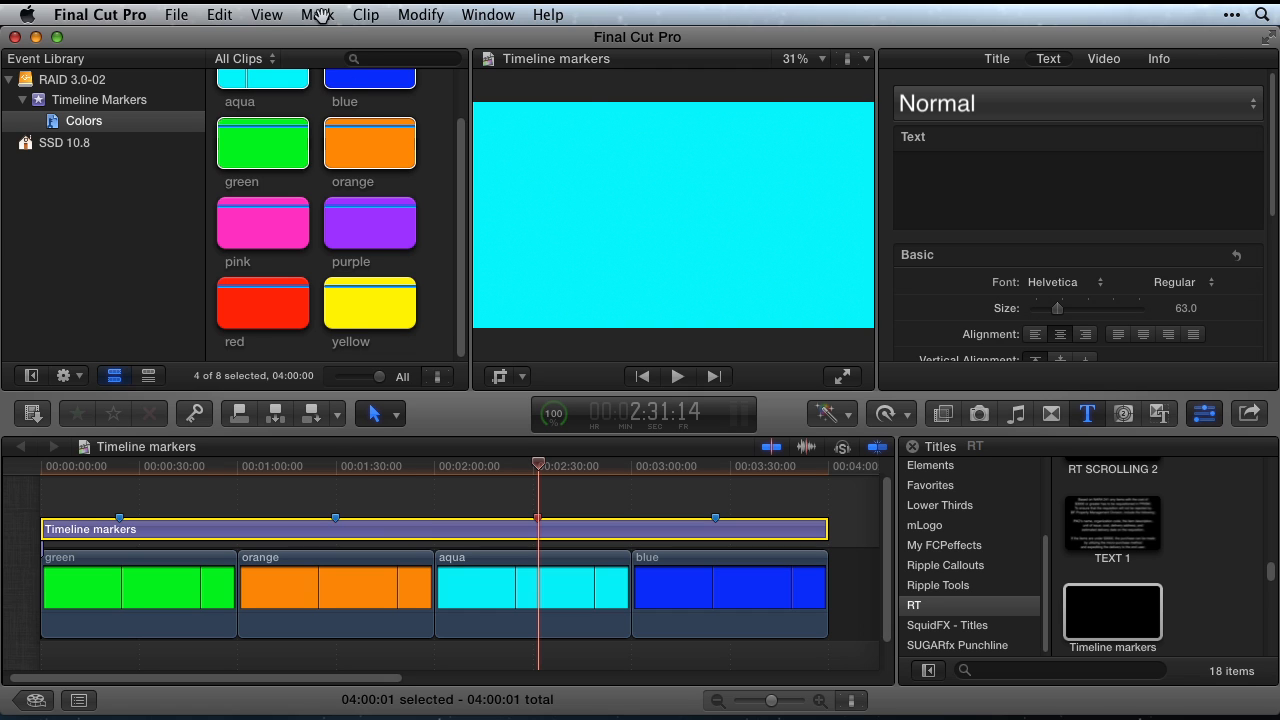
Step: Delete all markers in the selected Markers title via Mark > Markers > Delete Markers in Selection
click(317, 14)
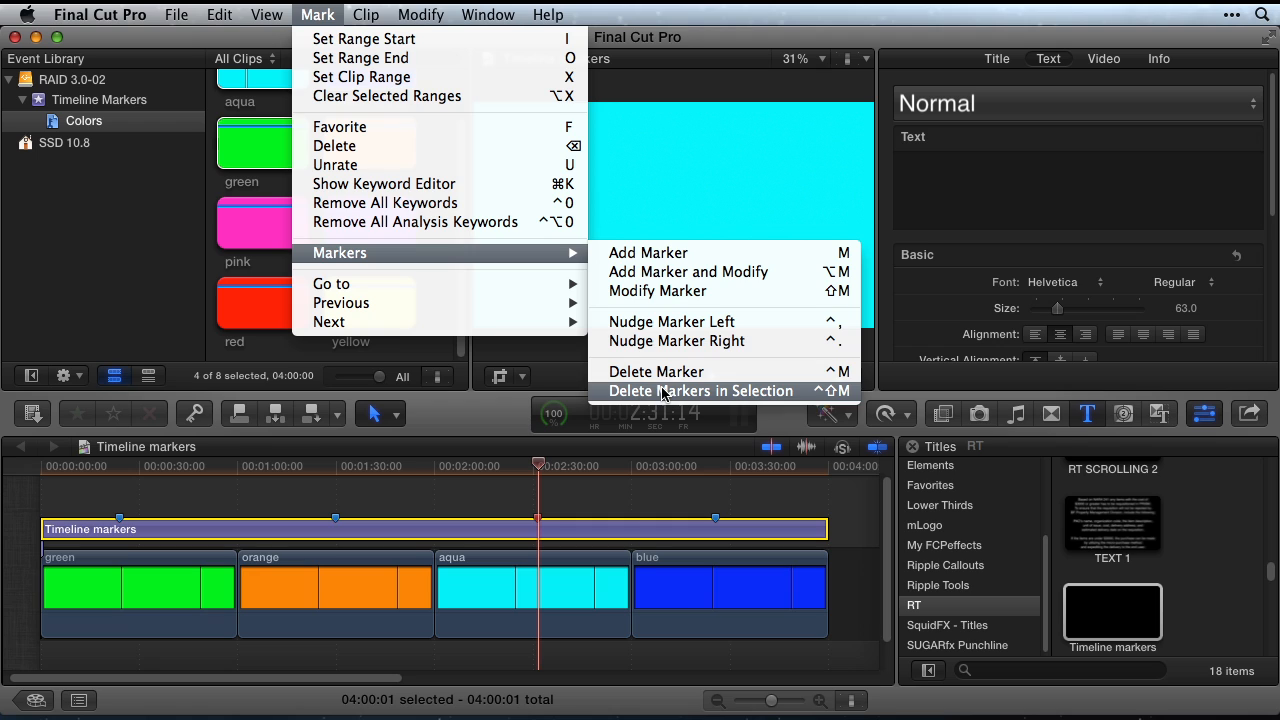
click(700, 391)
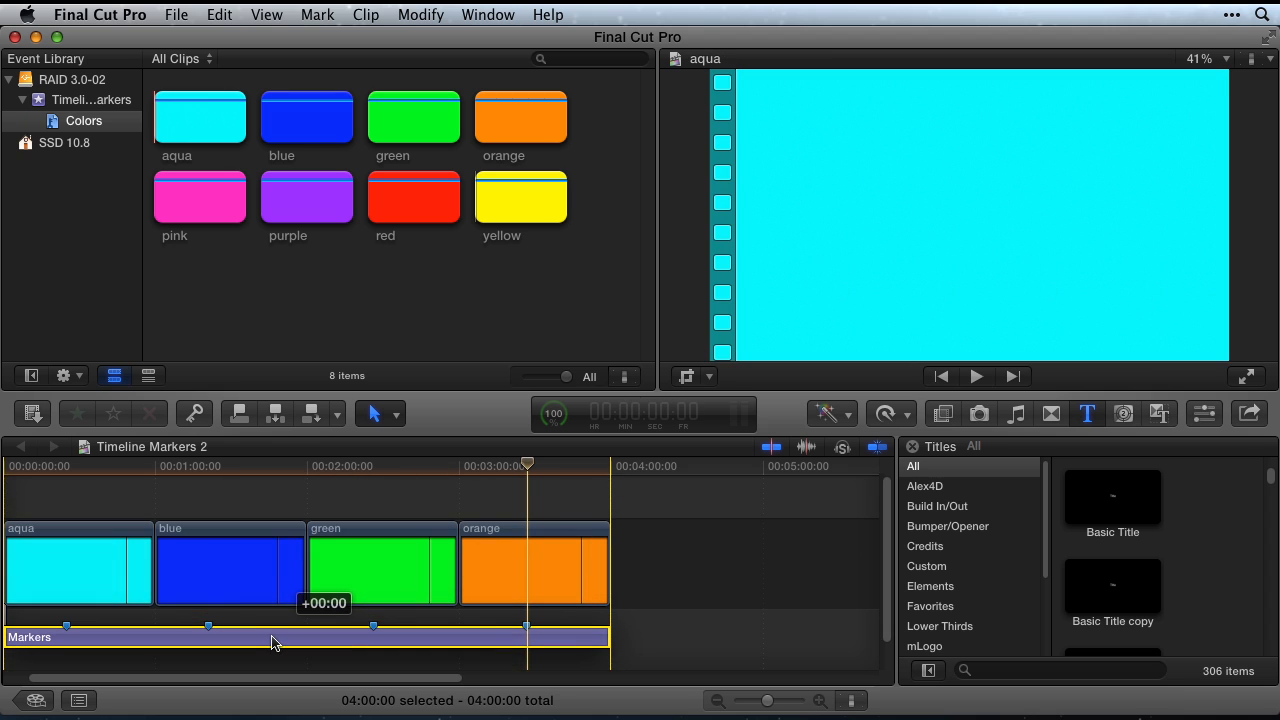
Step: Select the four-marker Markers title connected beneath the aqua, blue, green and orange clips
click(275, 627)
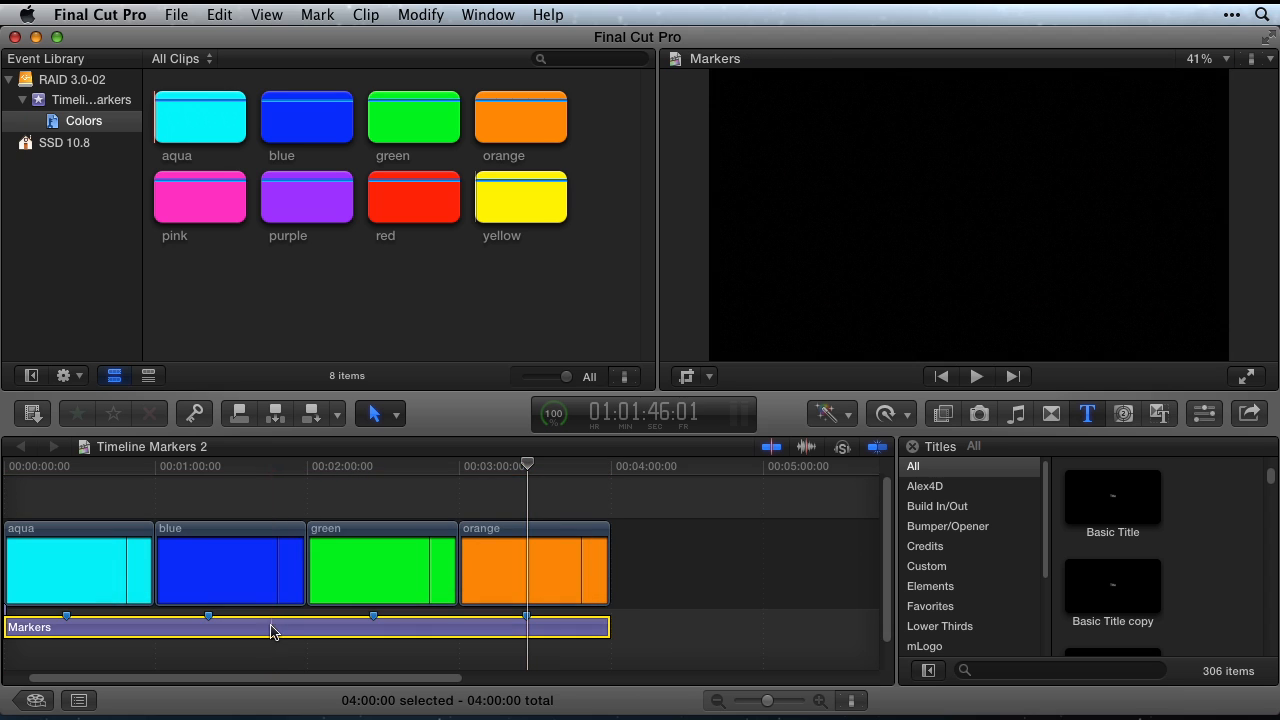